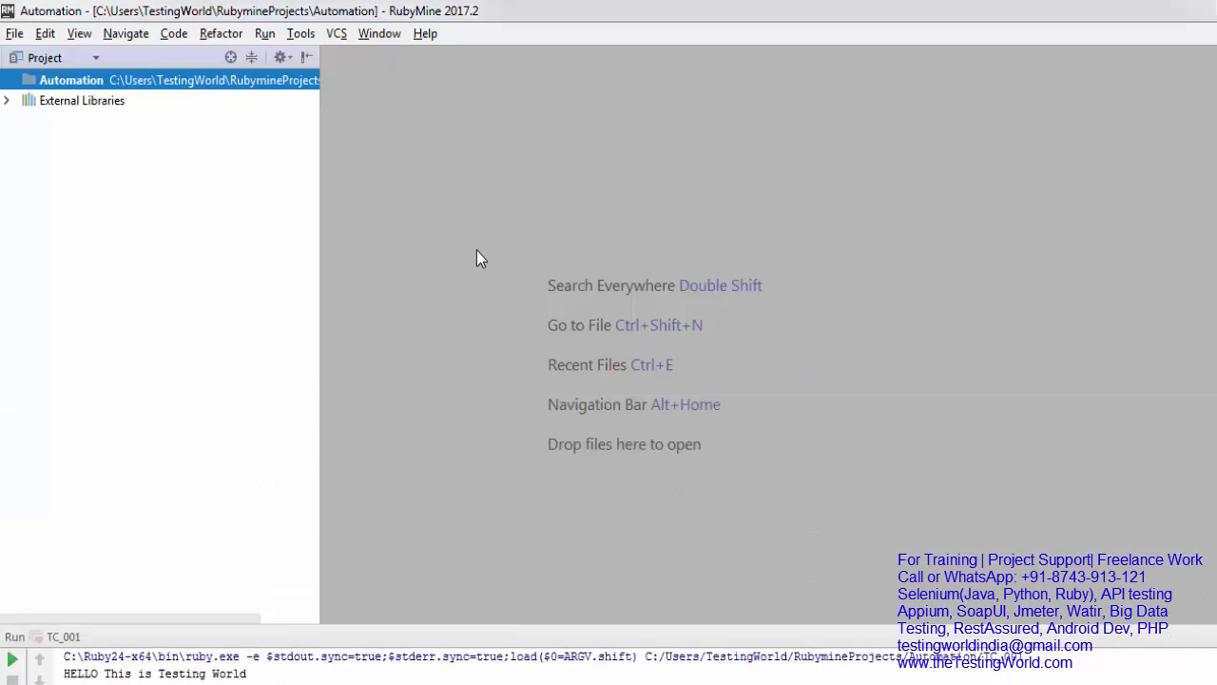
Create a new file named TC_001 in the Automation project.
{"action": "right_click", "coordinate": [71, 80]}
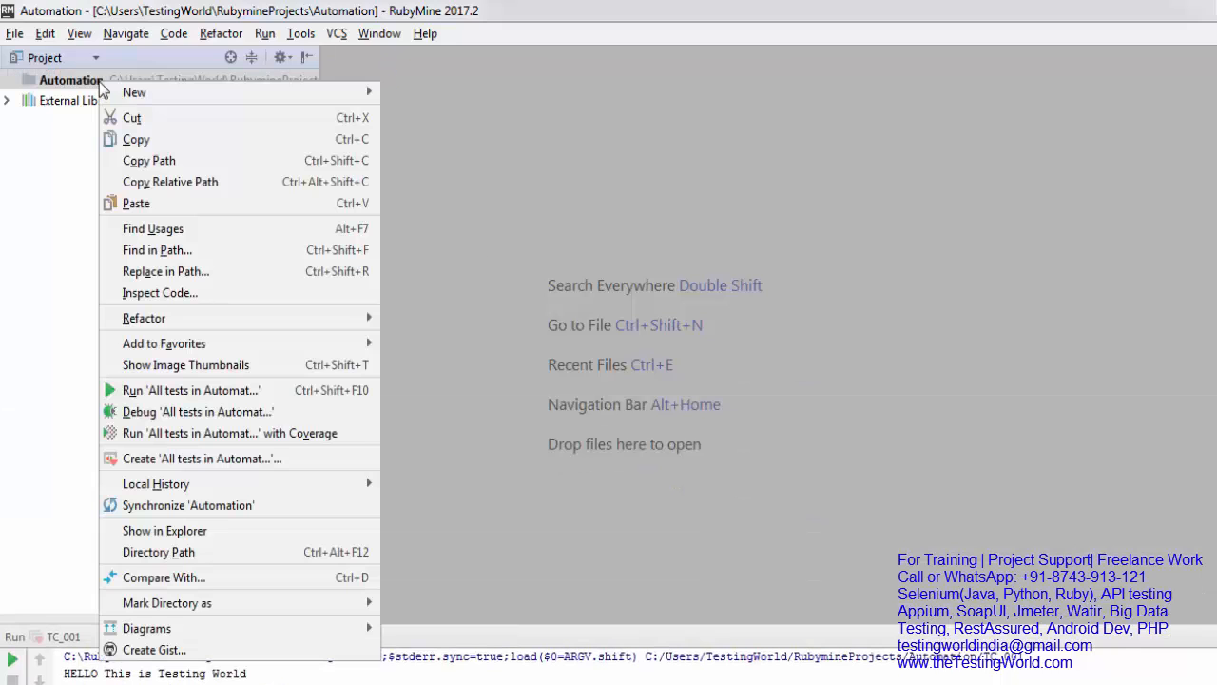
{"action": "mouse_move", "coordinate": [135, 91]}
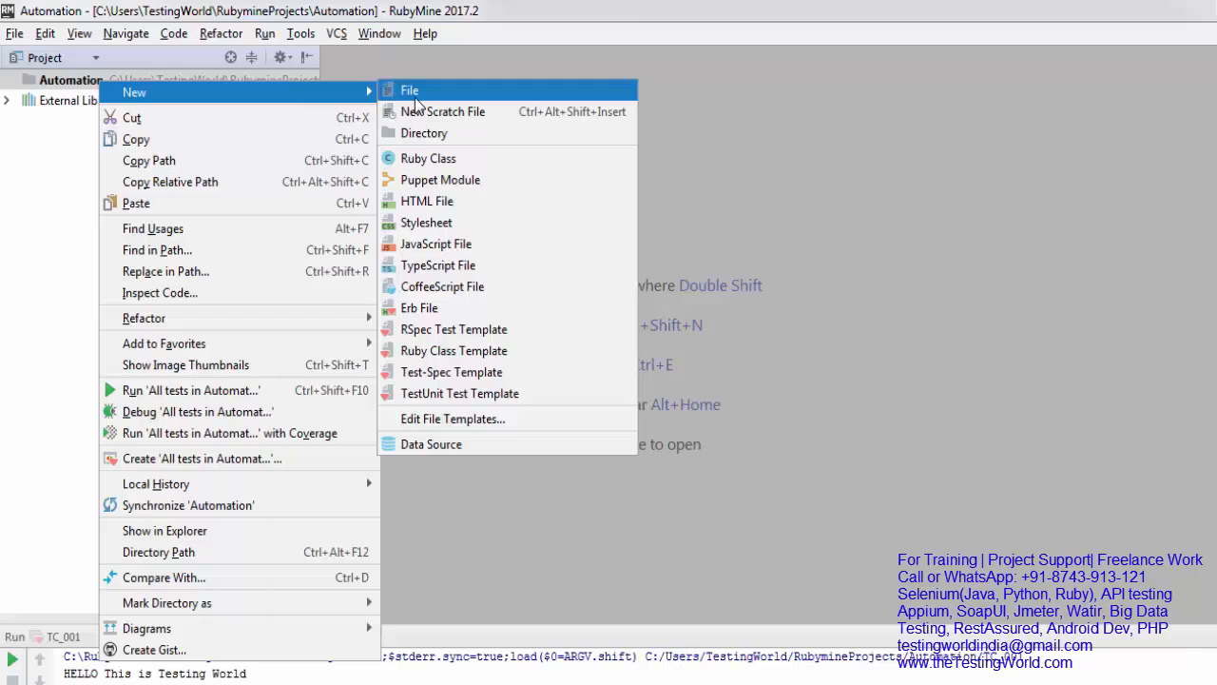
{"action": "left_click", "coordinate": [409, 90]}
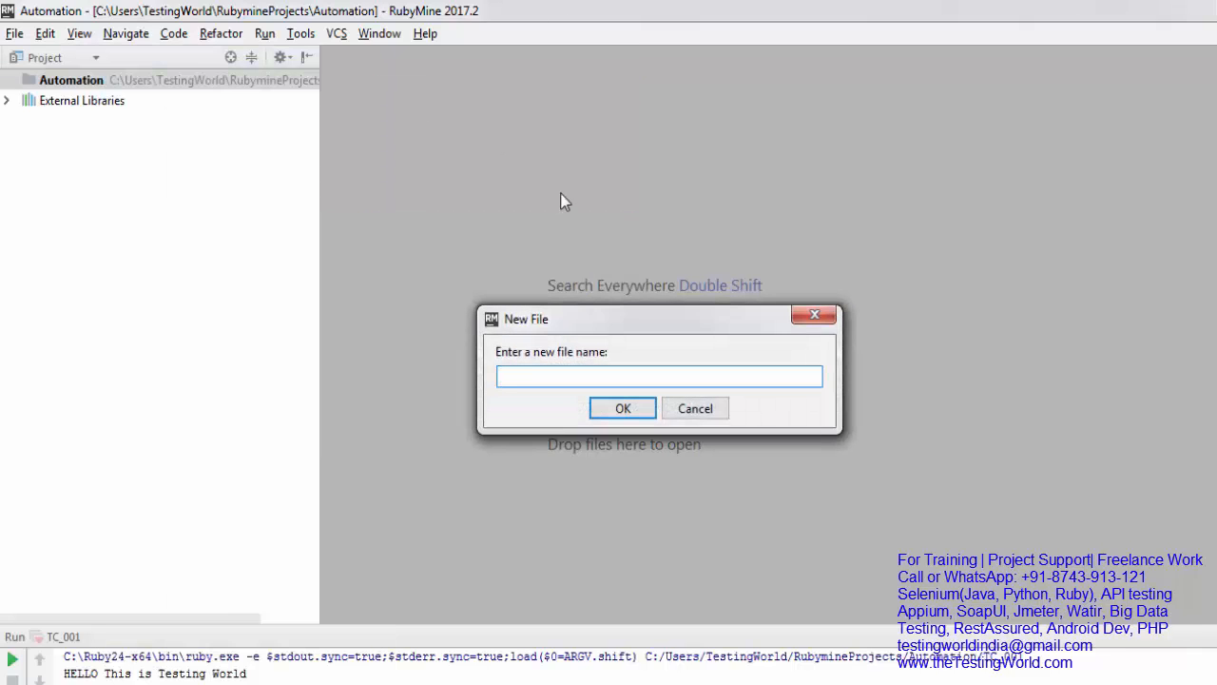
{"action": "type", "text": "TC_001"}
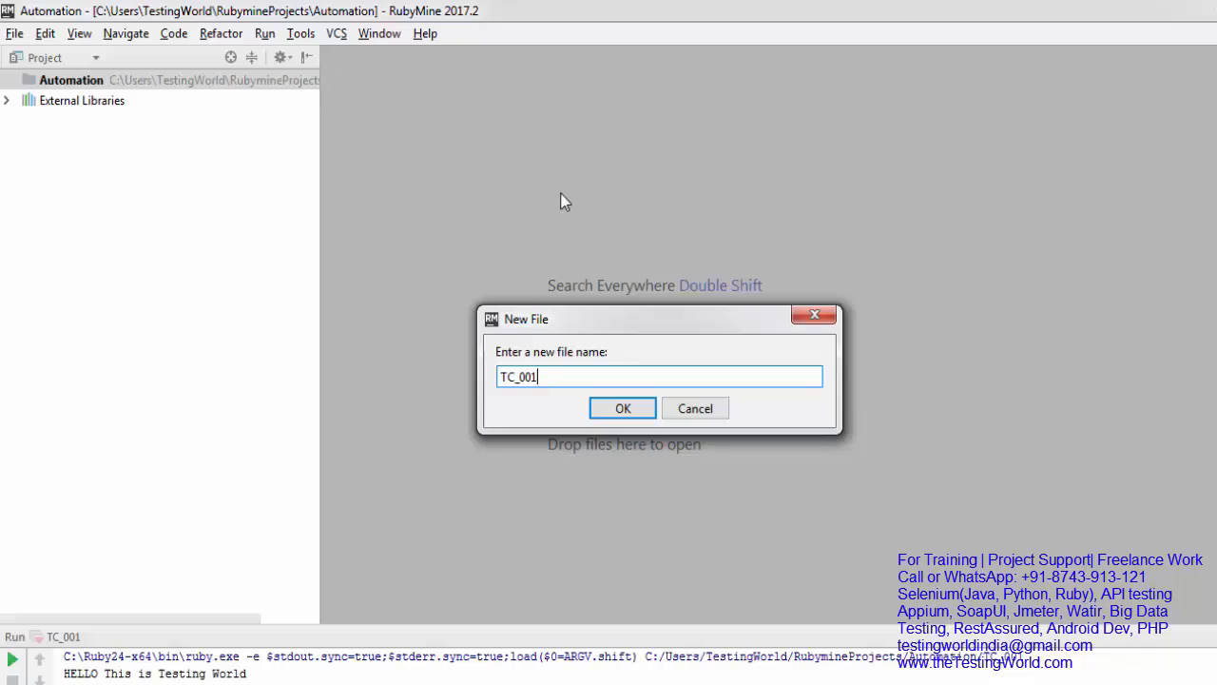
{"action": "left_click", "coordinate": [623, 408]}
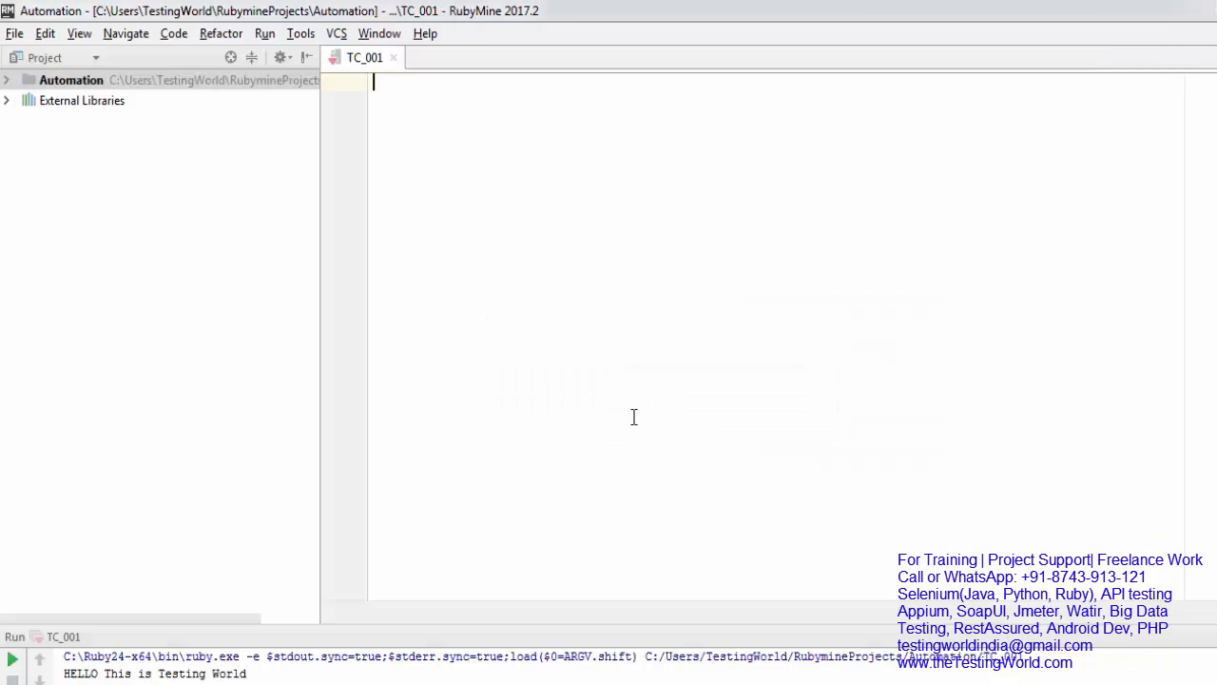
{"action": "mouse_move", "coordinate": [339, 121]}
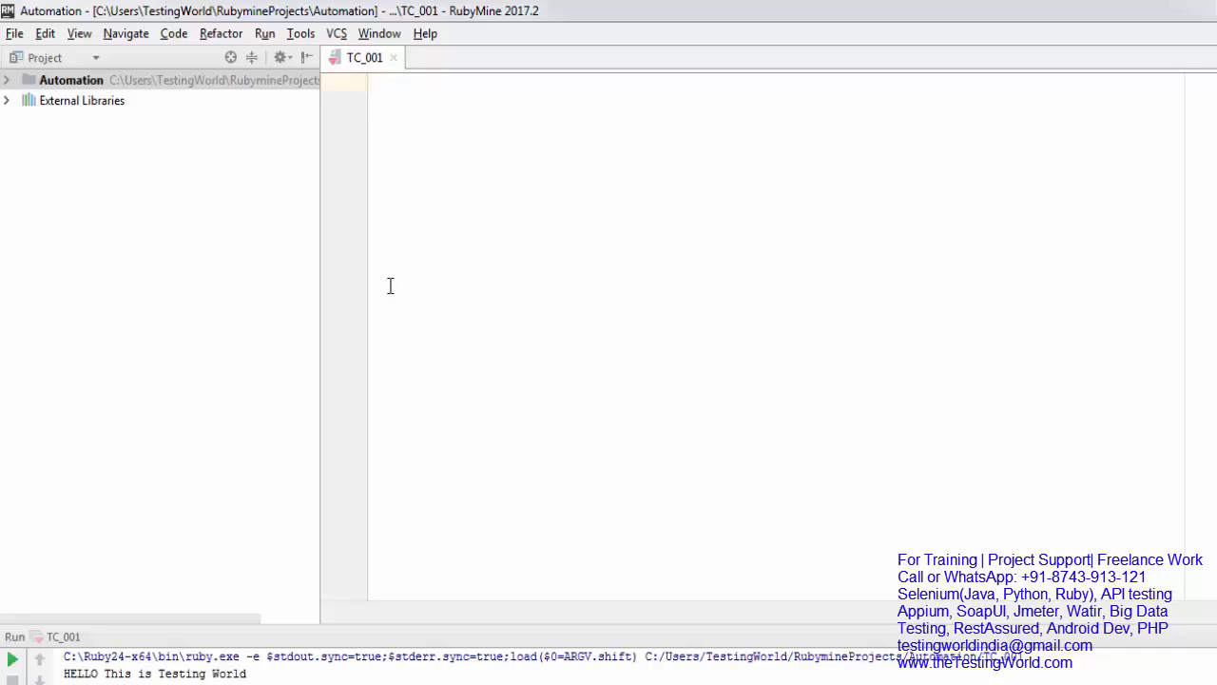
Type require 'selenium-webdriver' as the first line of TC_001.
{"action": "type", "text": "req"}
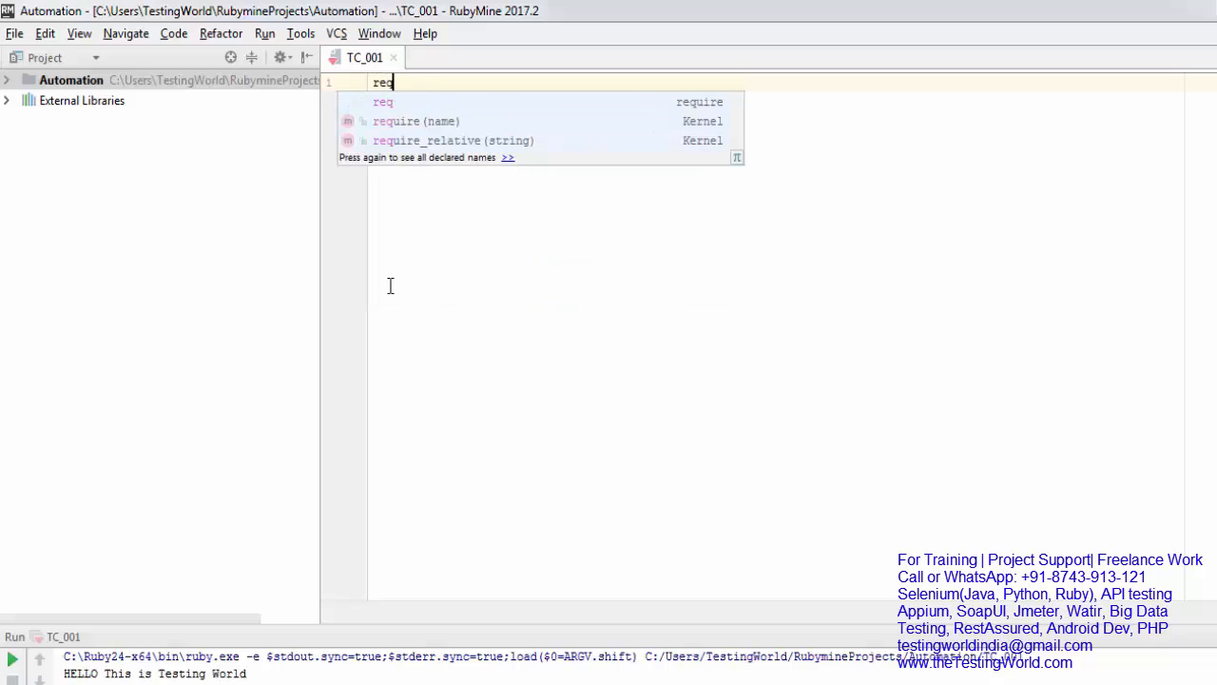
{"action": "key", "text": "Escape"}
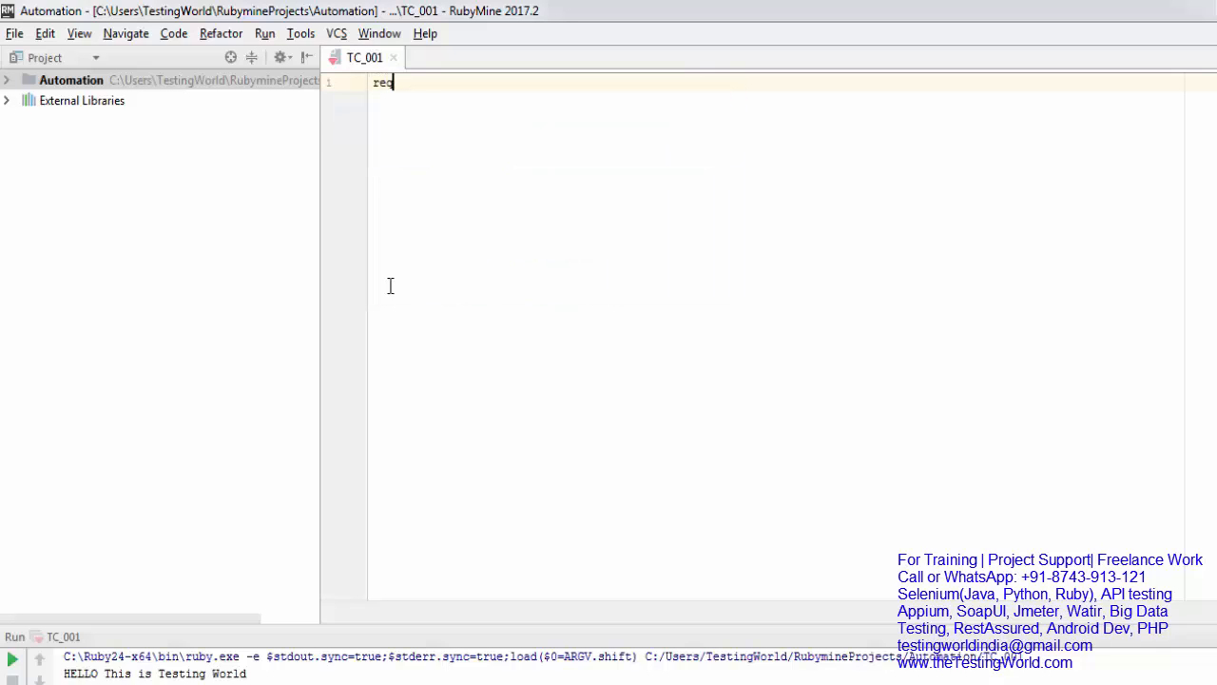
{"action": "type", "text": "uire"}
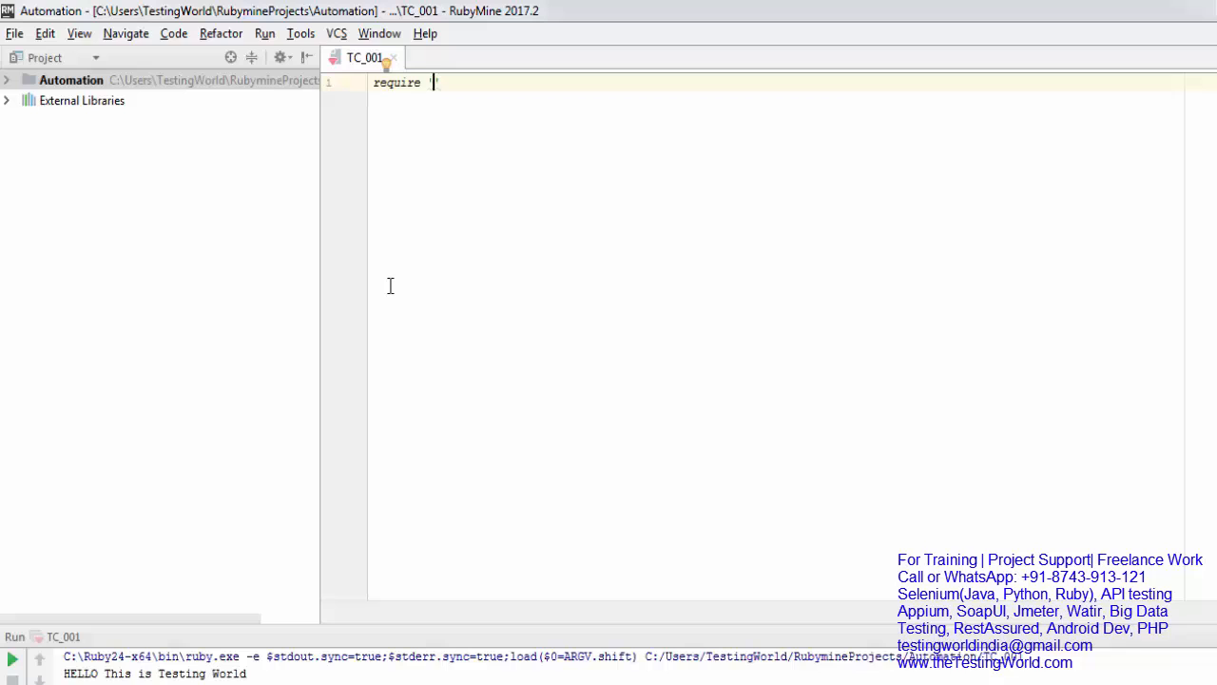
{"action": "type", "text": "'selenium'"}
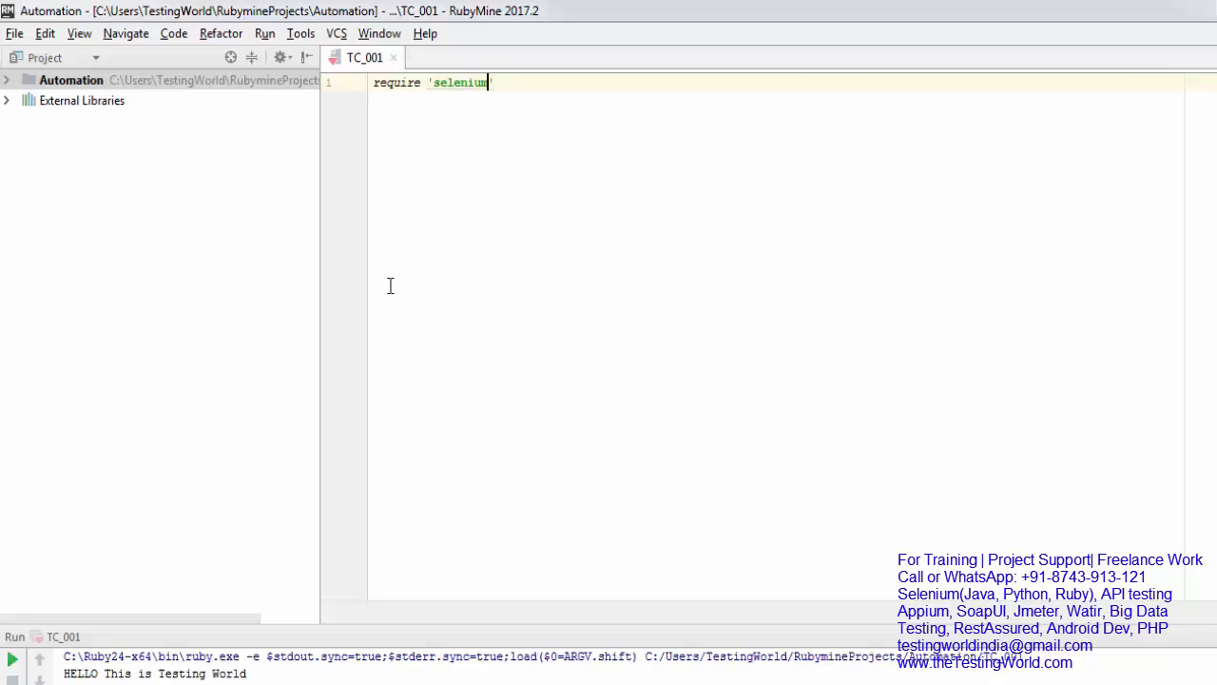
{"action": "type", "text": "-webdriver"}
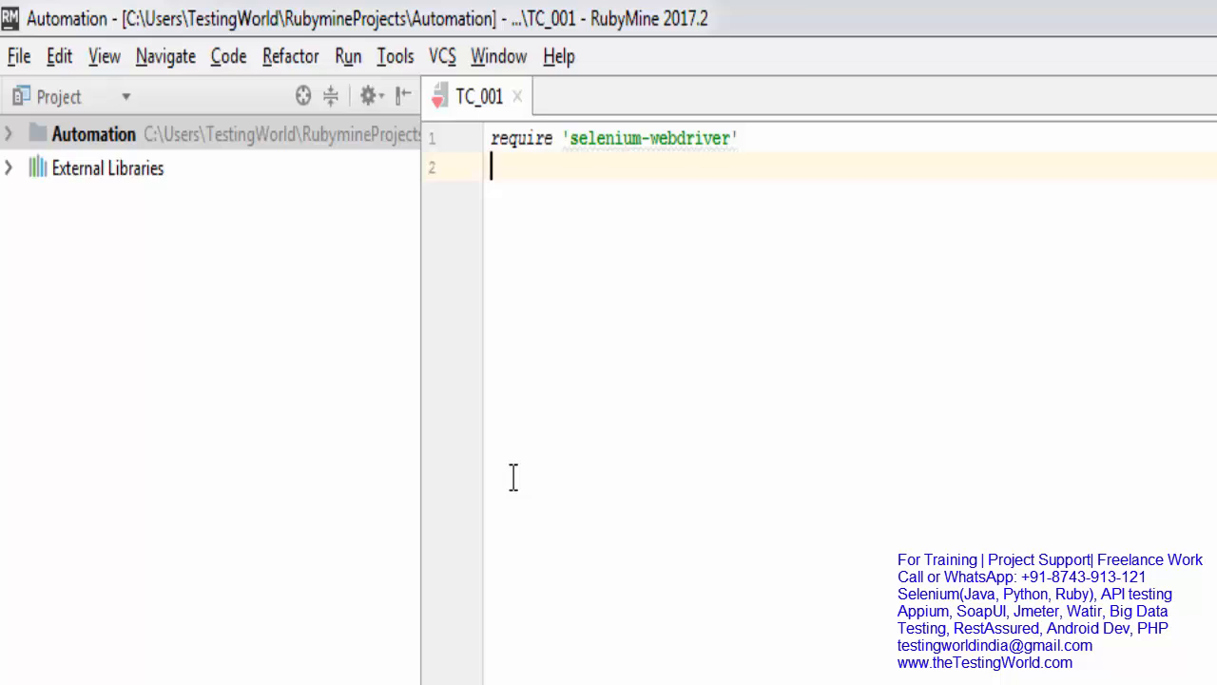
Add the line driver=Selenium::WebDriver.for :chrome to create a Chrome driver.
{"action": "key", "text": "enter"}
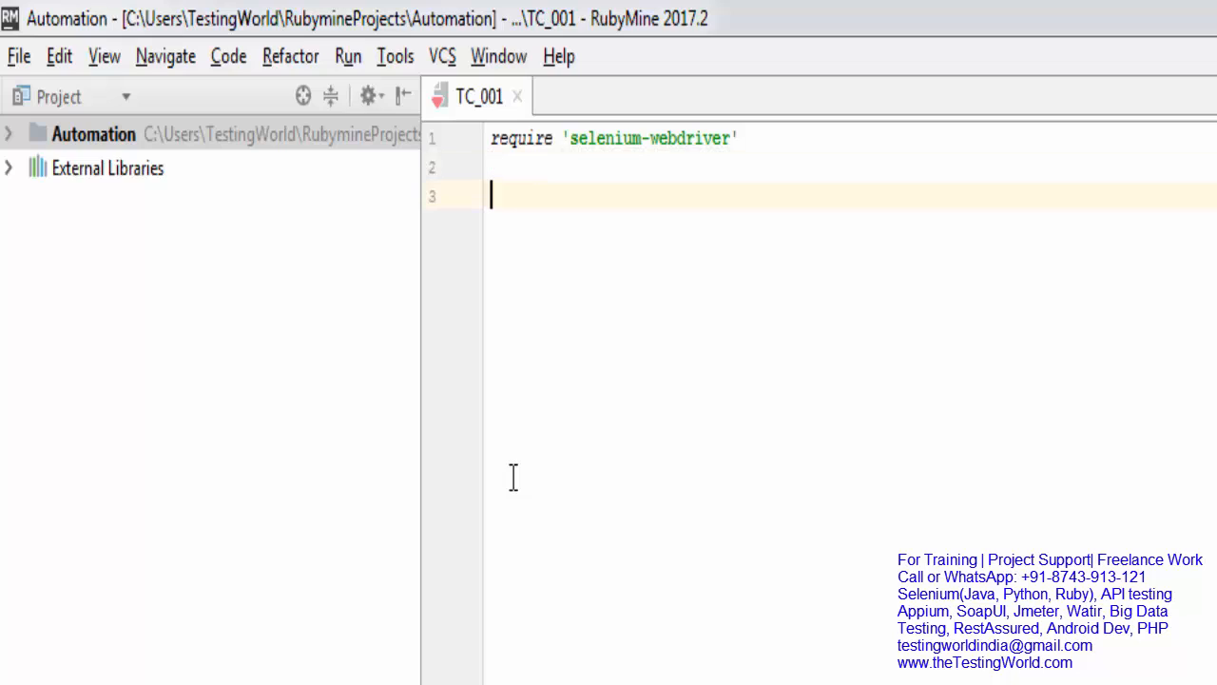
{"action": "type", "text": "driver="}
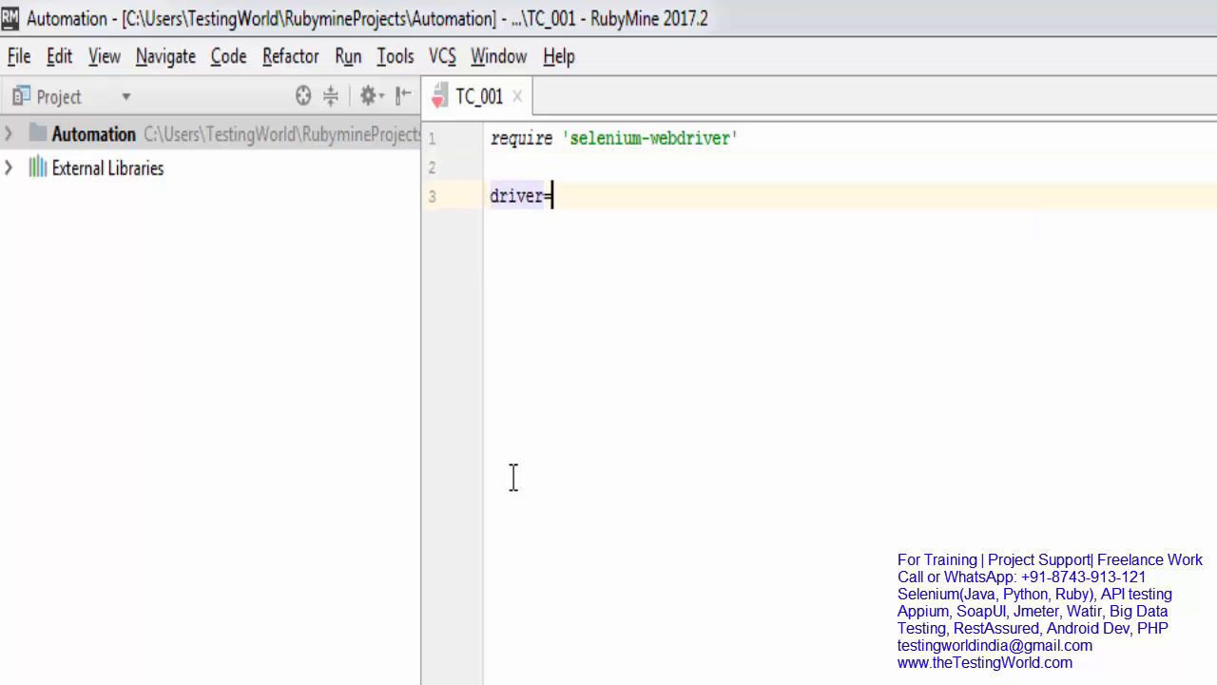
{"action": "double_click", "coordinate": [518, 195]}
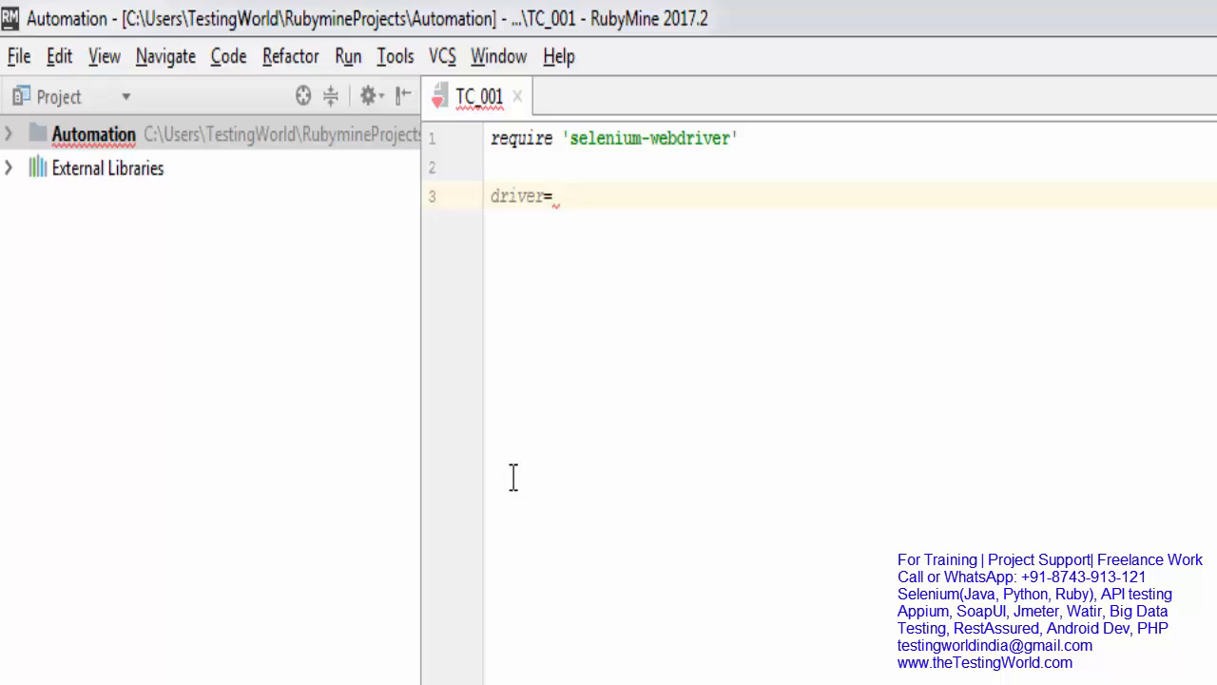
{"action": "type", "text": "SE"}
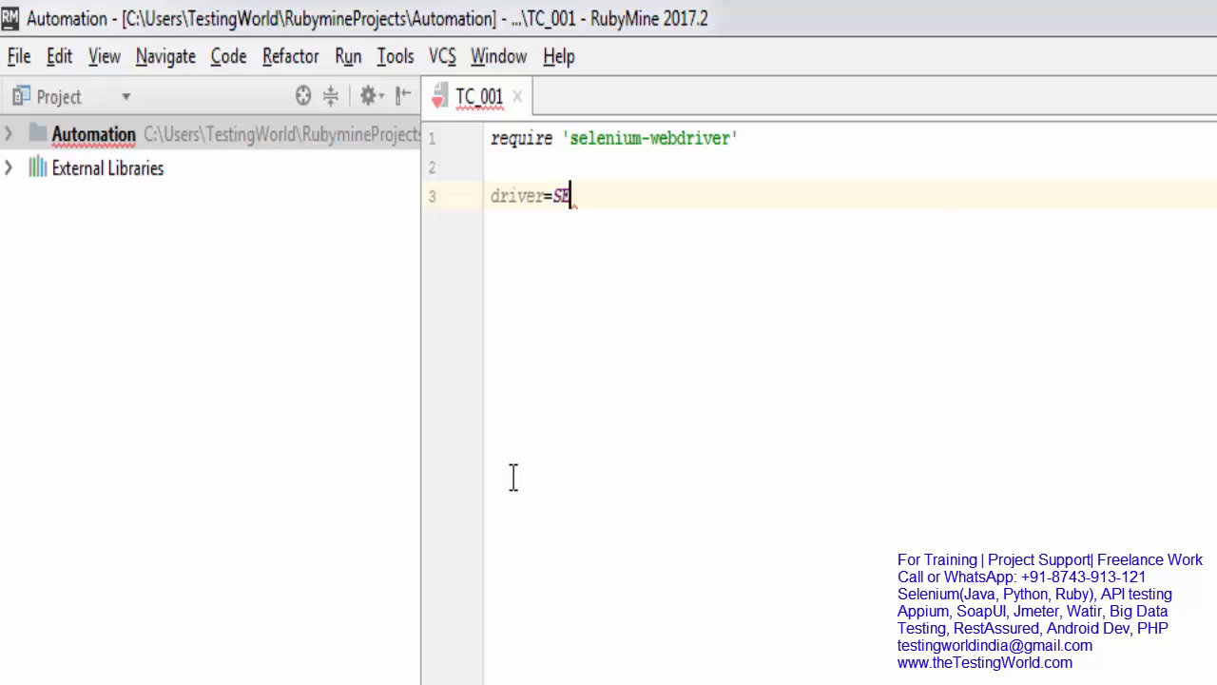
{"action": "type", "text": "lenium"}
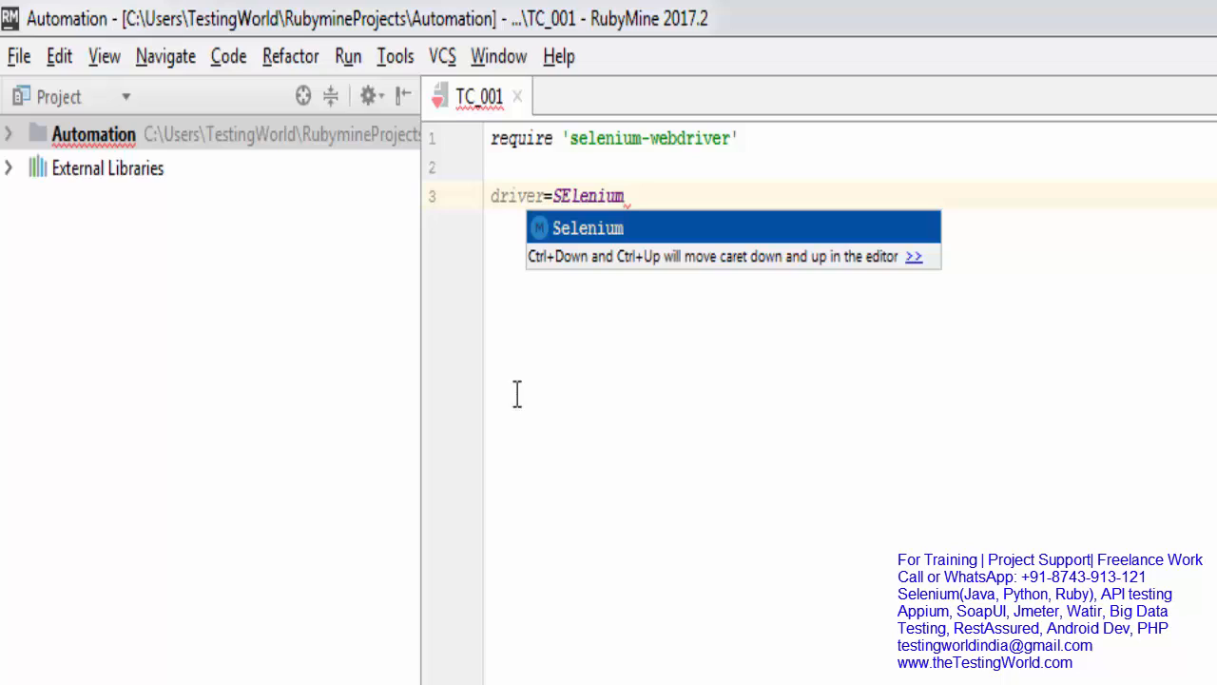
{"action": "mouse_move", "coordinate": [664, 195]}
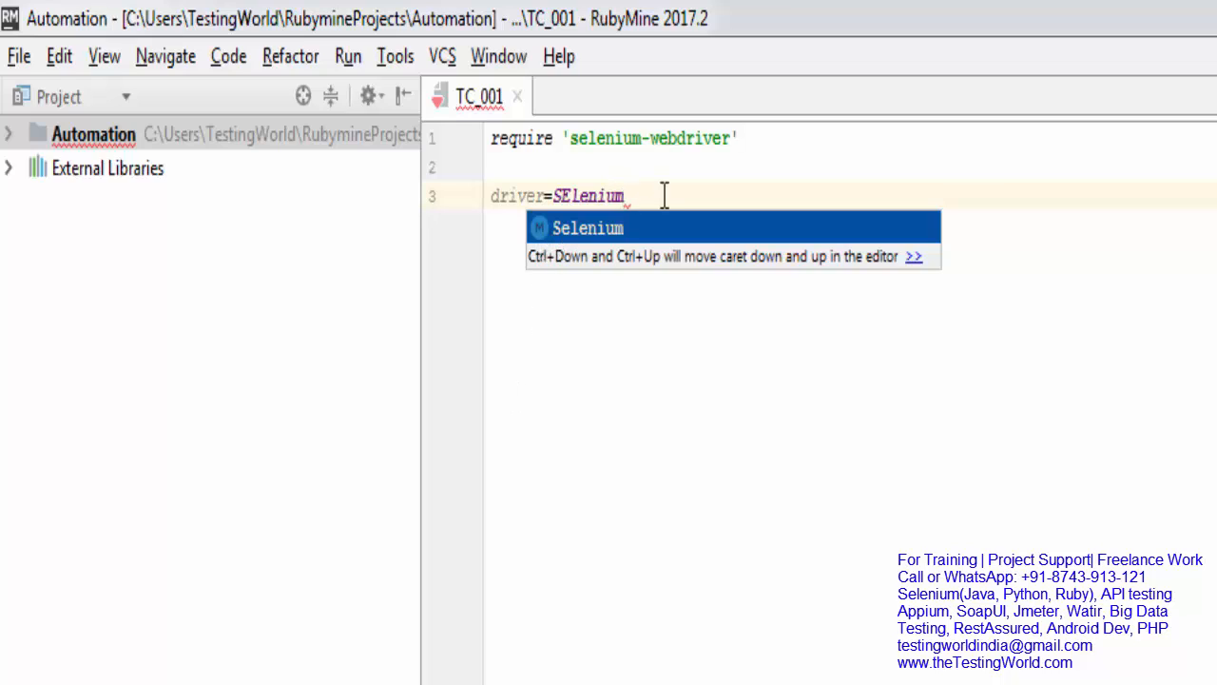
{"action": "type", "text": "::"}
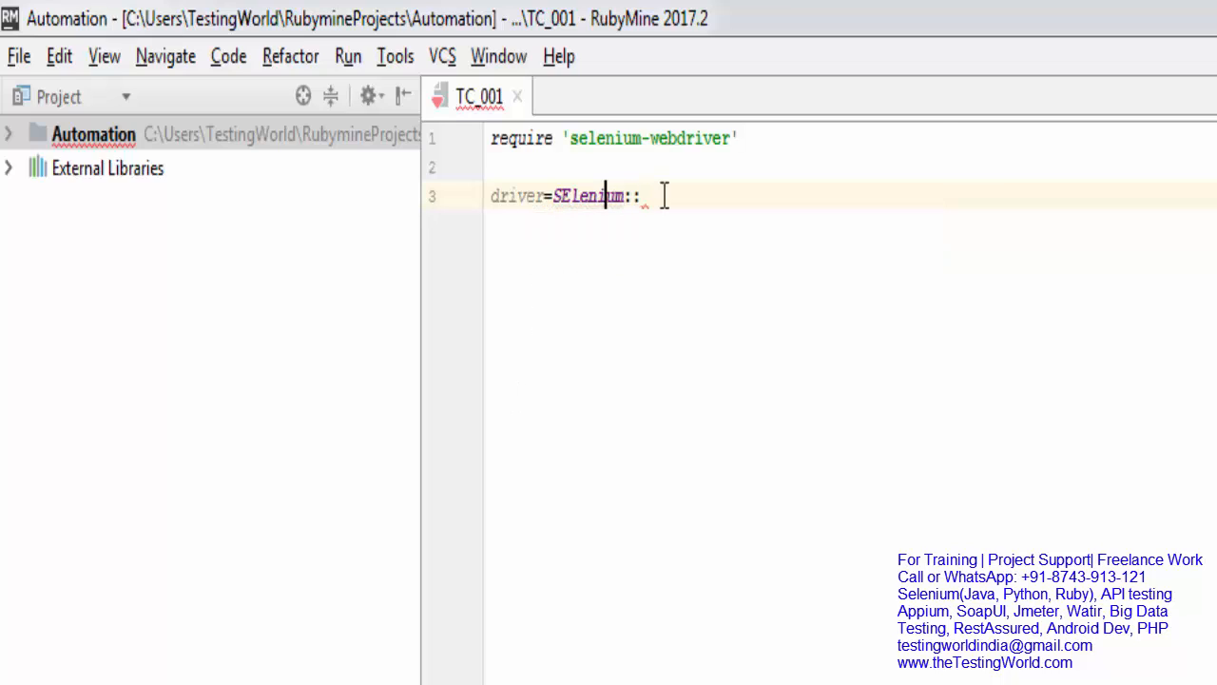
{"action": "type", "text": "Selenium"}
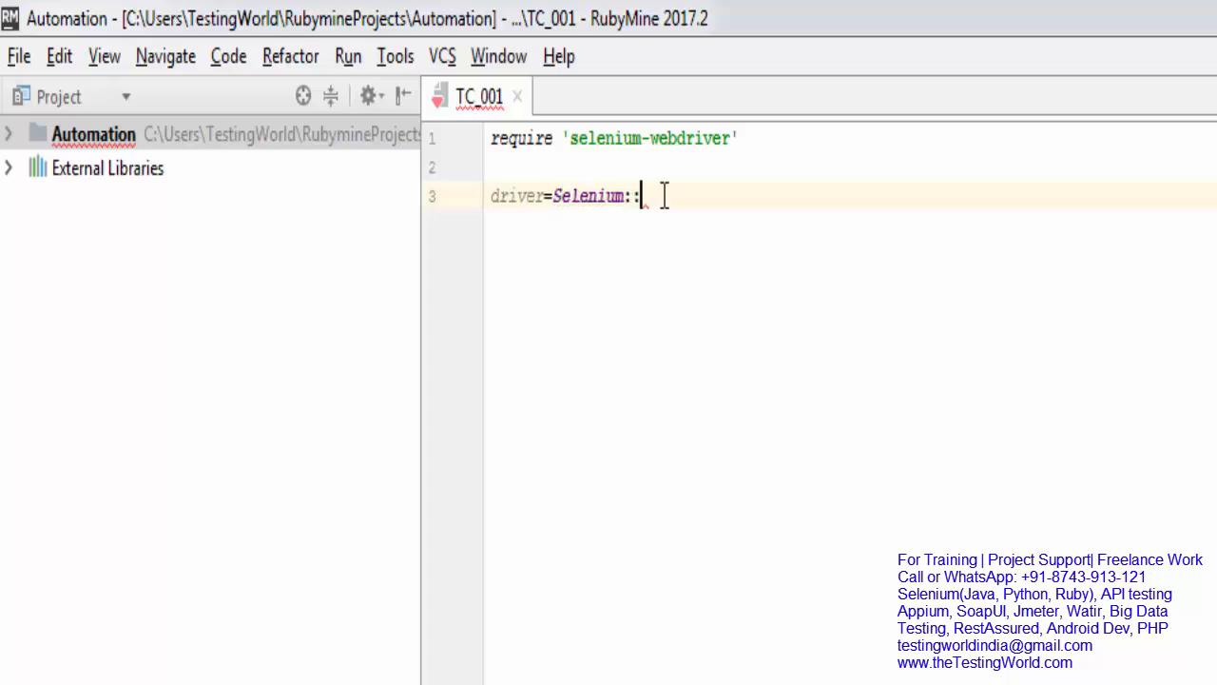
{"action": "type", "text": "WE"}
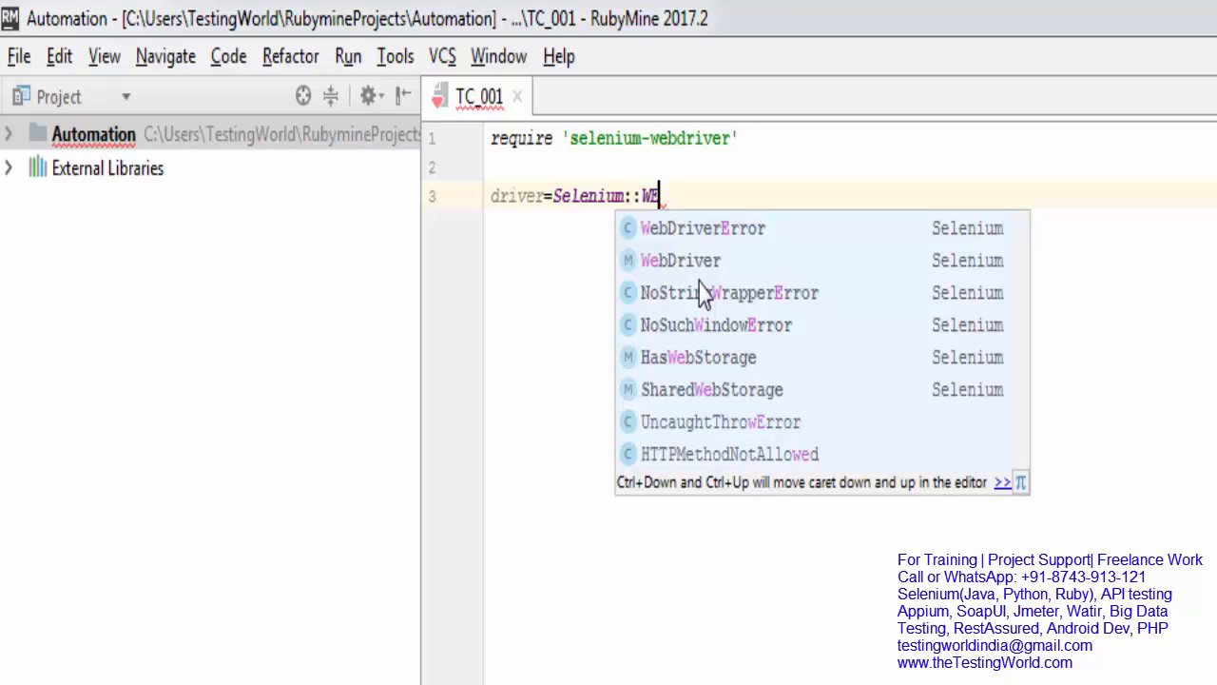
{"action": "type", "text": "bDriver"}
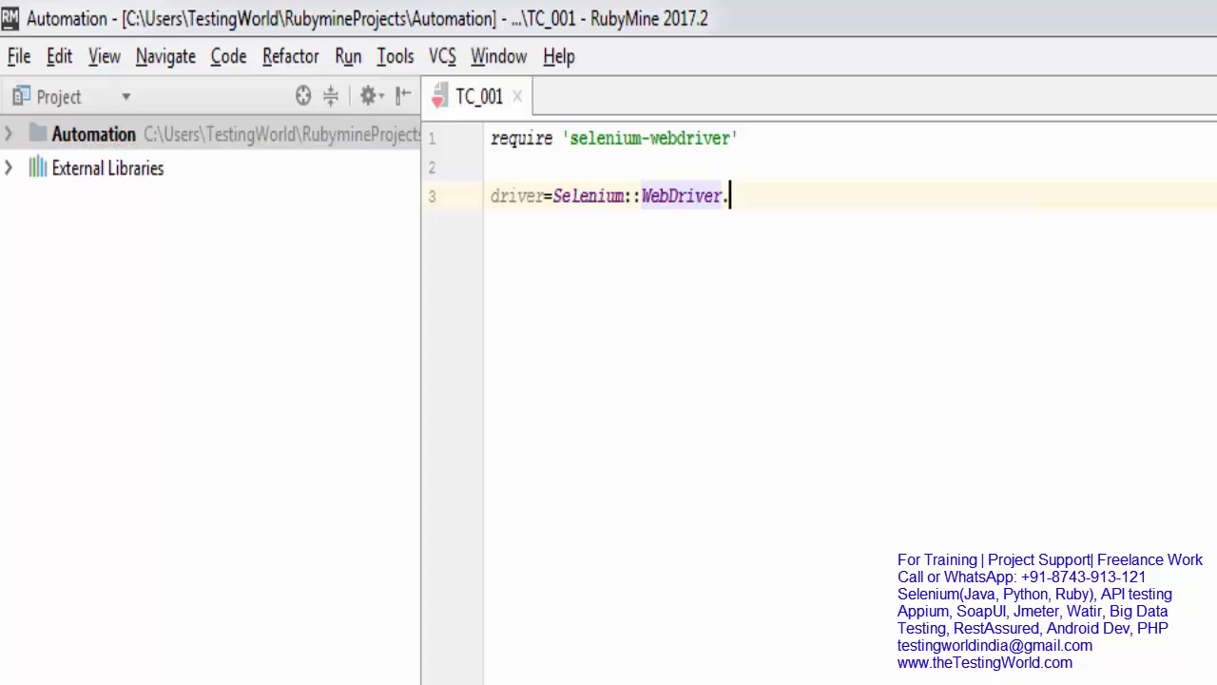
{"action": "type", "text": "."}
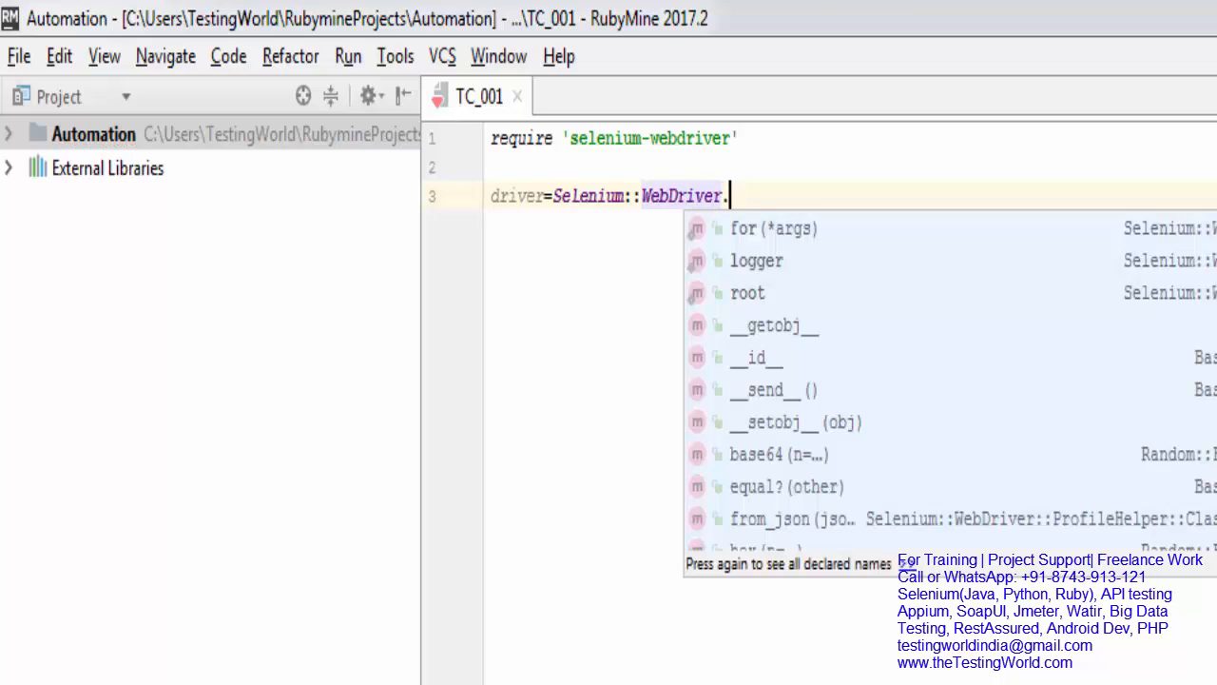
{"action": "mouse_move", "coordinate": [754, 231]}
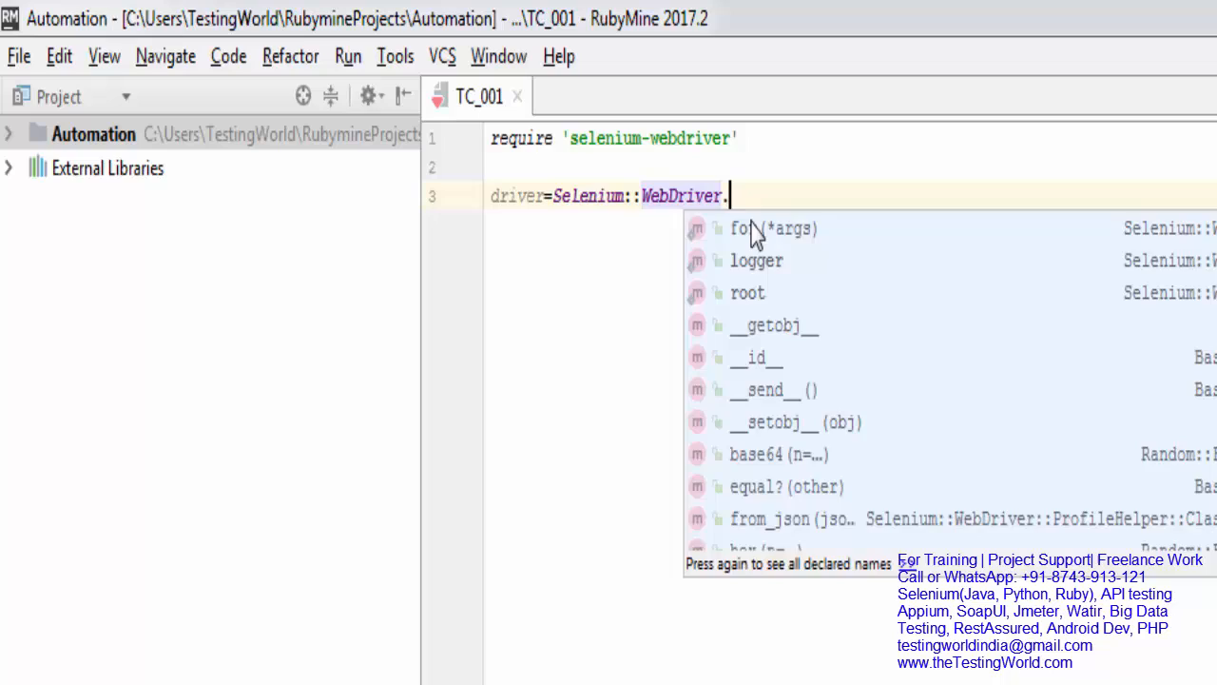
{"action": "type", "text": "for :chrome"}
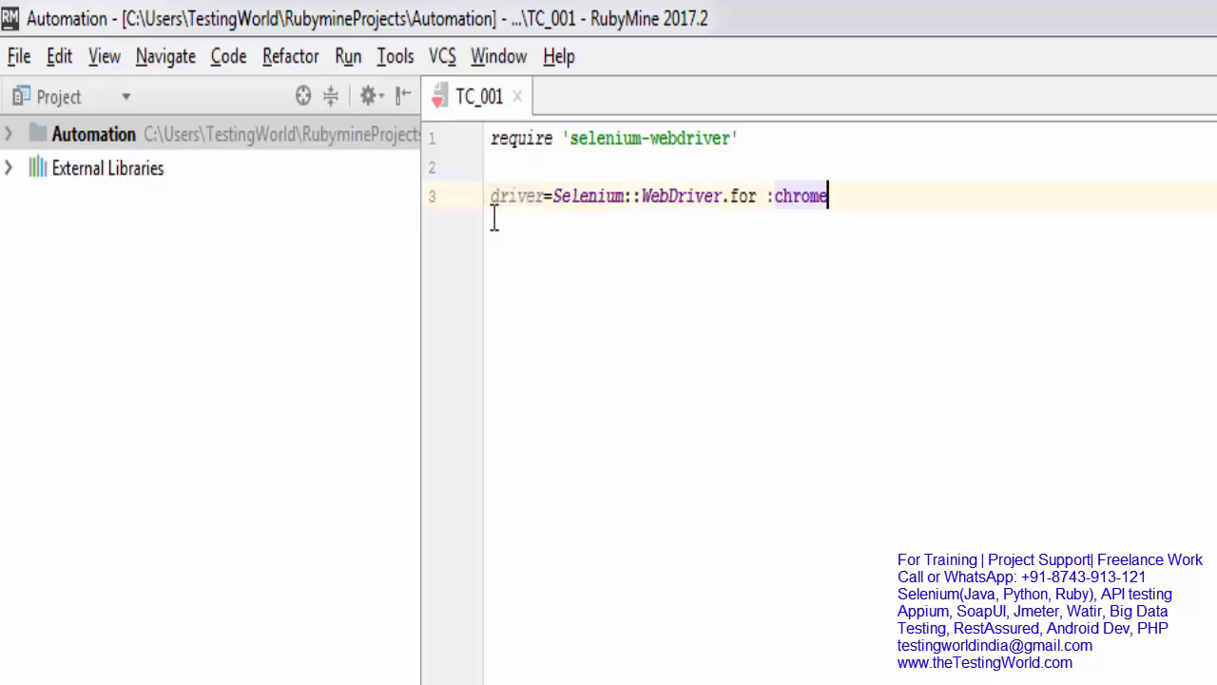
{"action": "key", "text": "enter"}
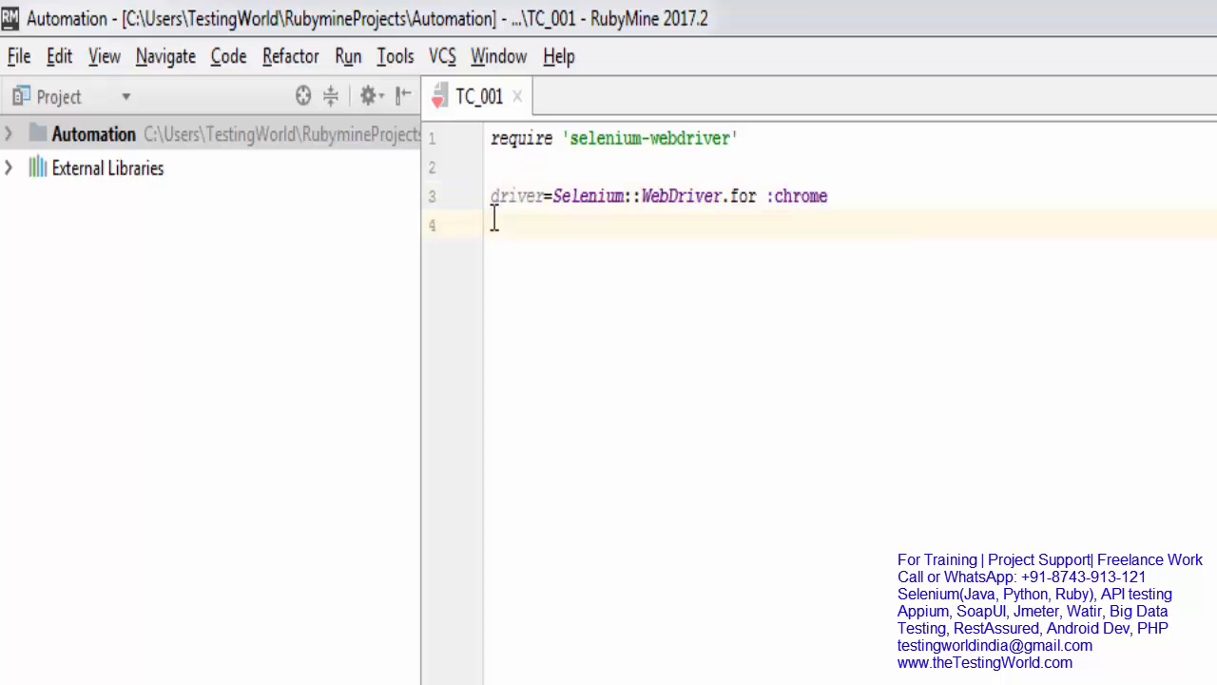
{"action": "type", "text": "driver"}
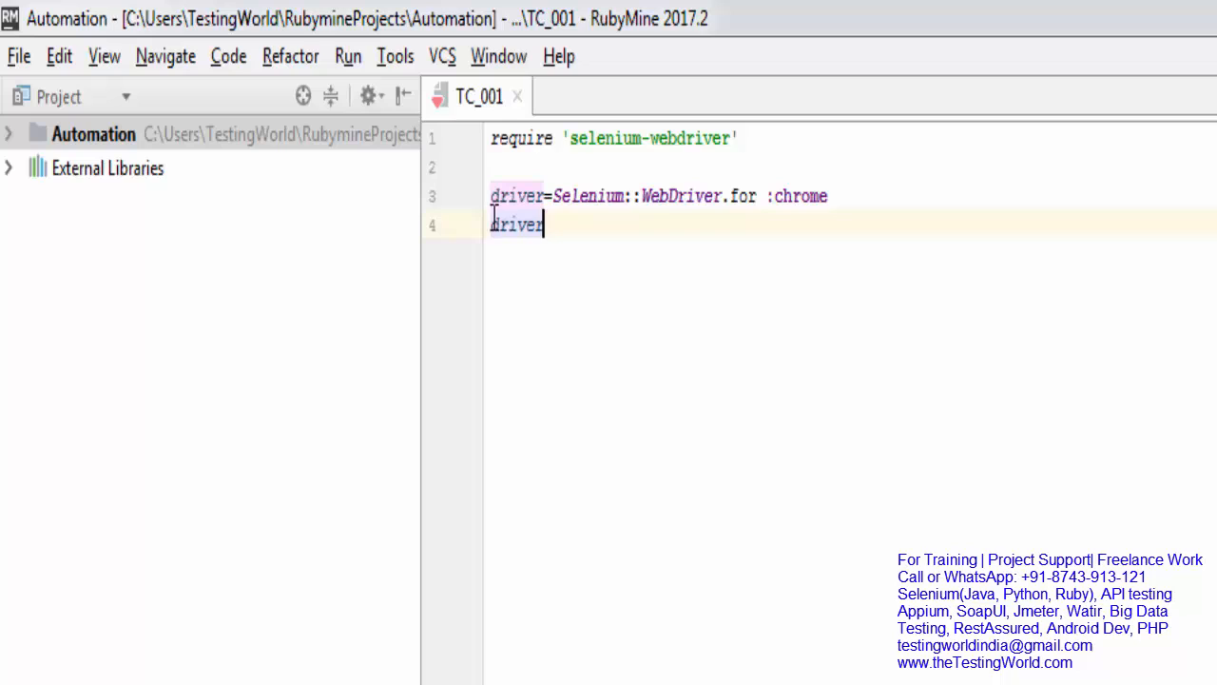
{"action": "type", "text": ".get"}
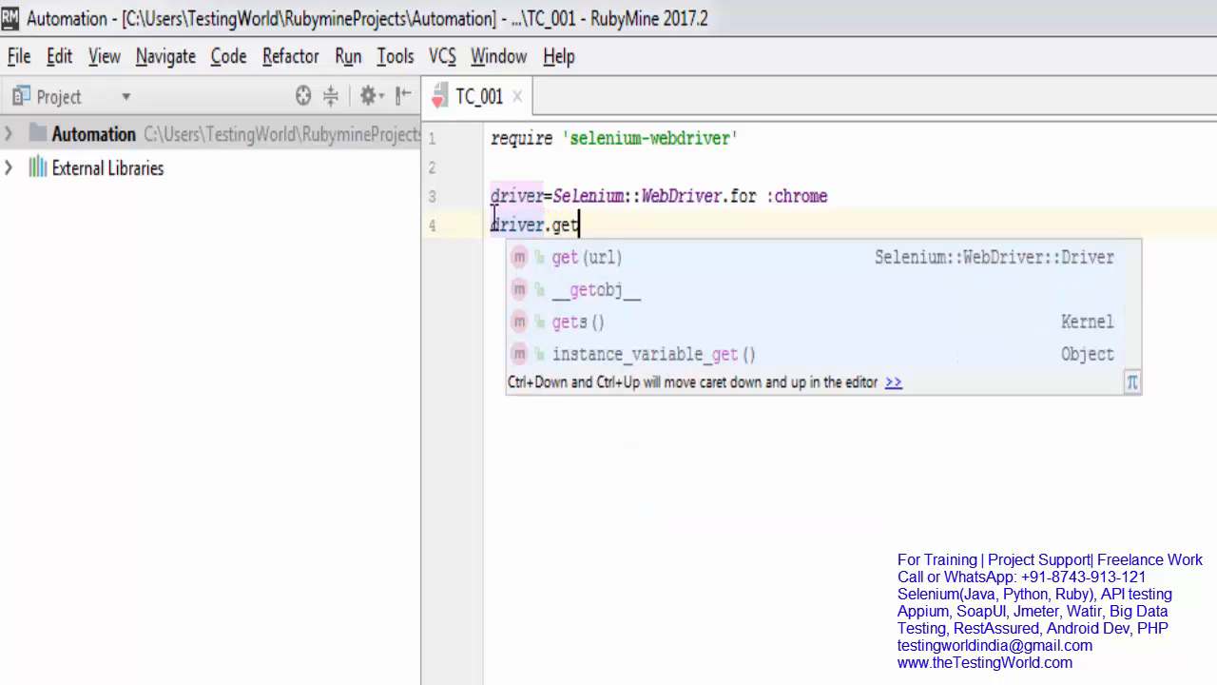
{"action": "key", "text": "Escape"}
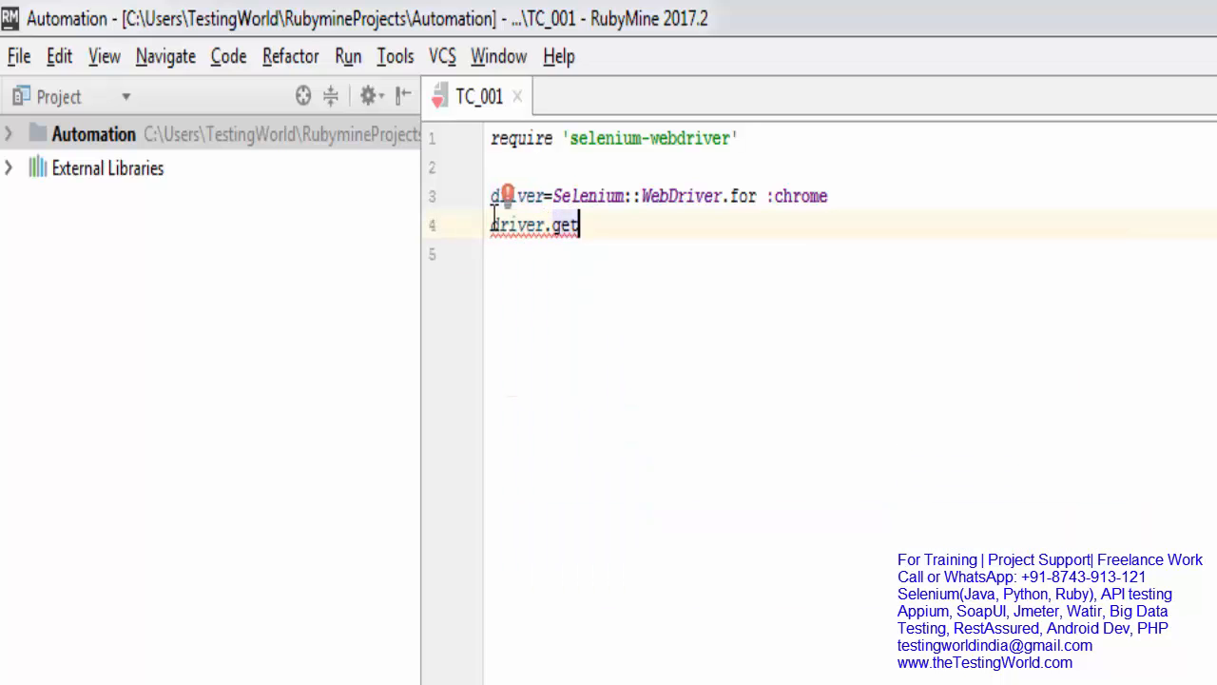
{"action": "type", "text": "(\"\")"}
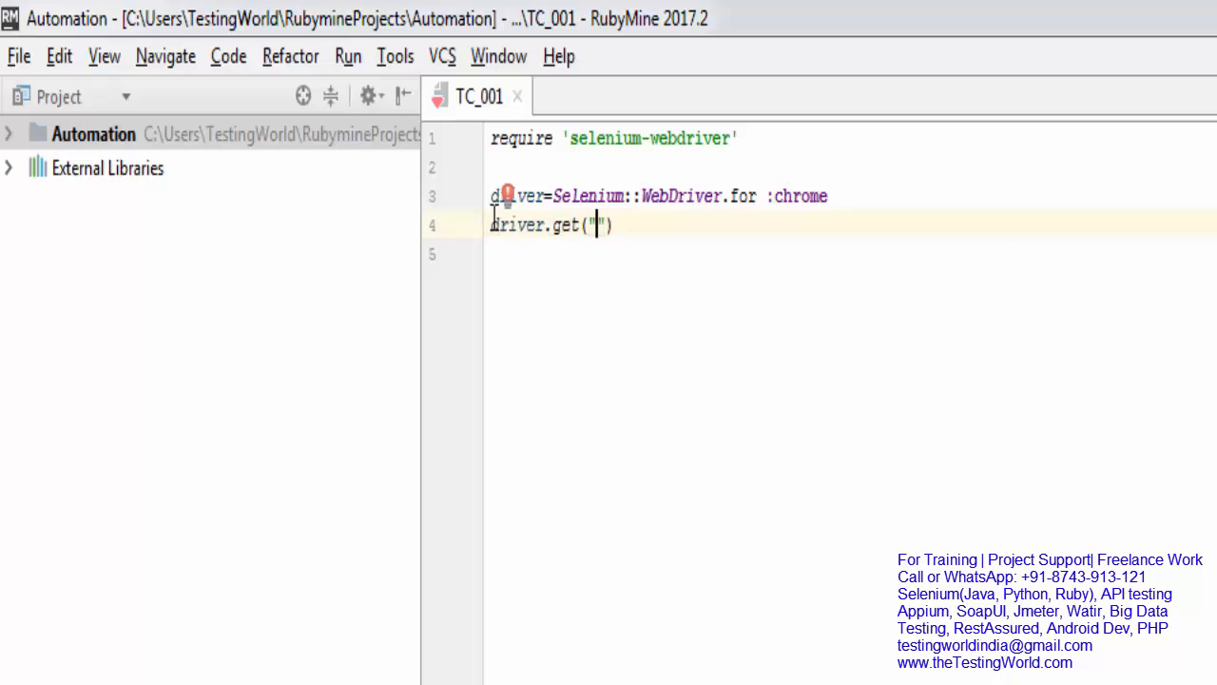
{"action": "type", "text": "https://"}
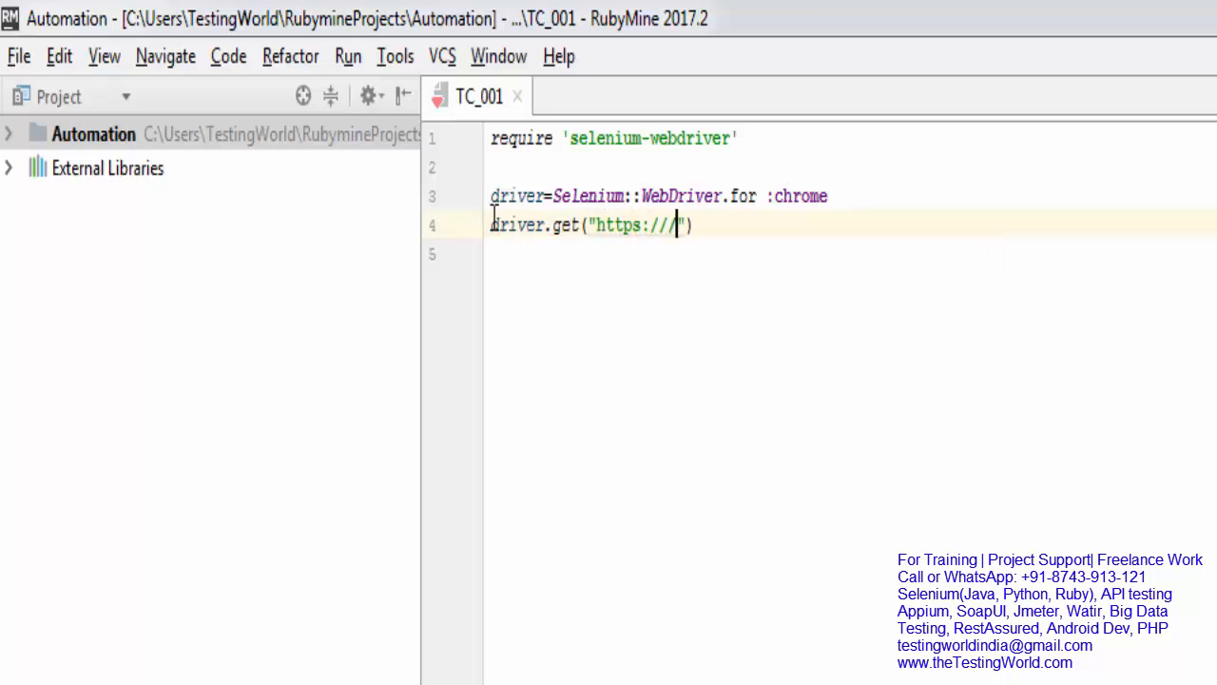
{"action": "type", "text": "www."}
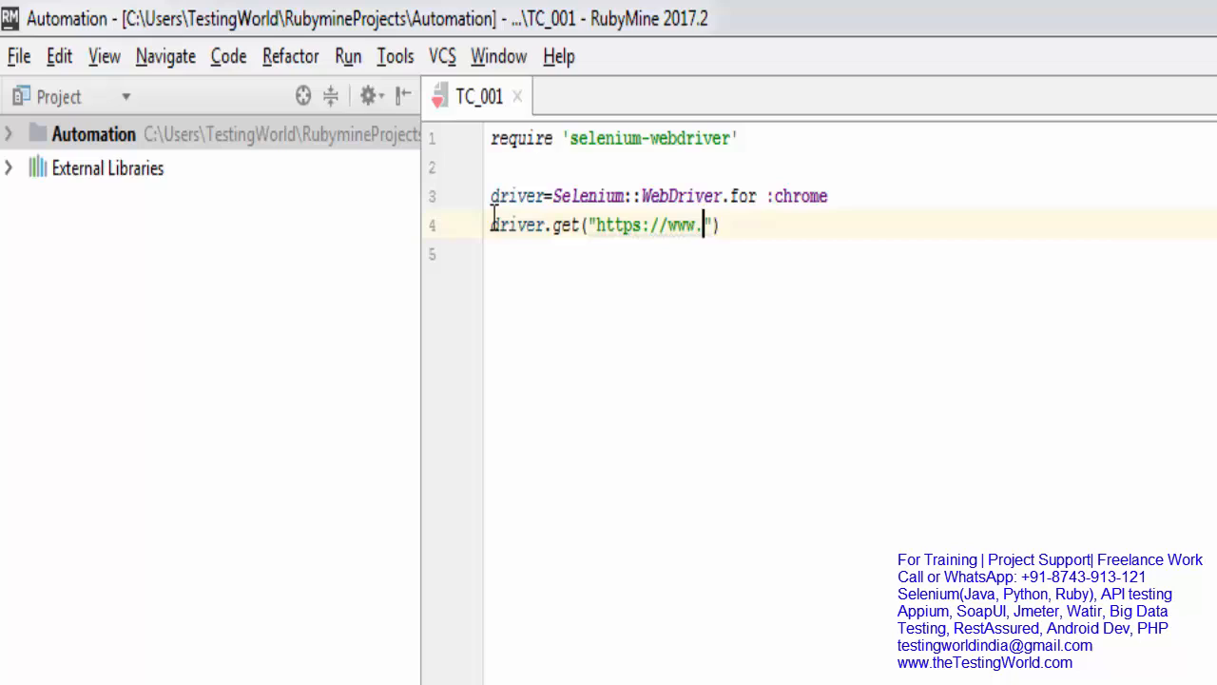
{"action": "type", "text": "facebook"}
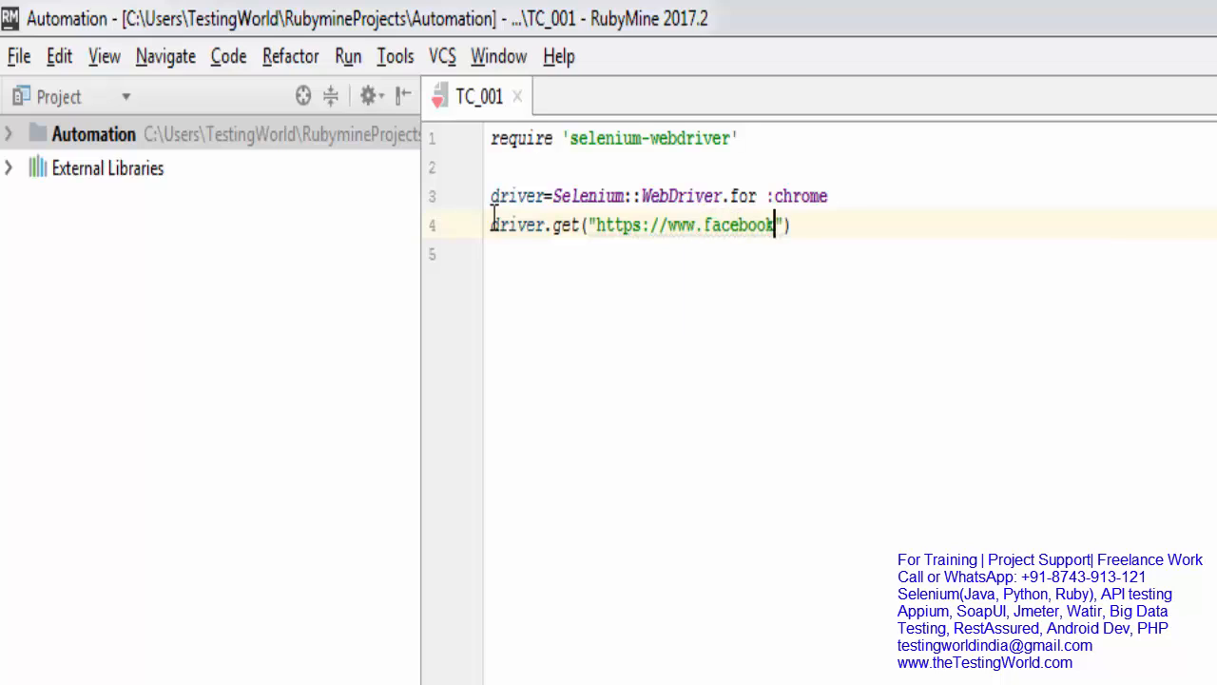
{"action": "type", "text": ".com"}
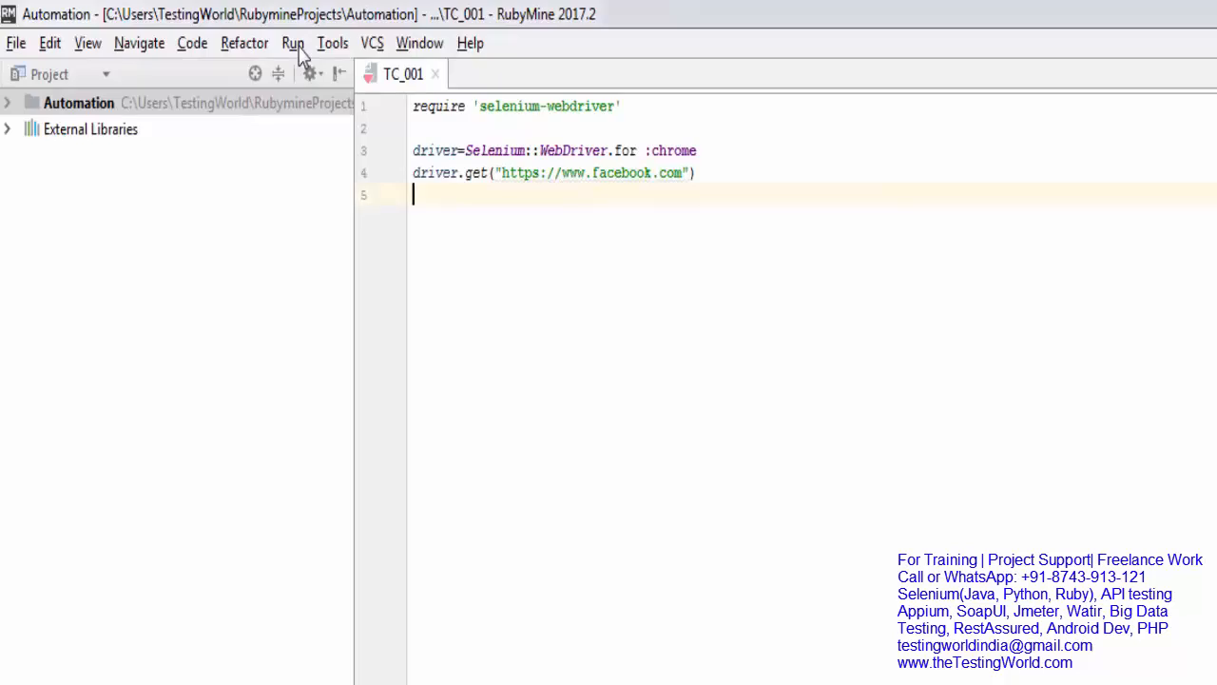
Run TC_001 and read the chromedriver-not-found error in the Run panel.
{"action": "left_click", "coordinate": [293, 43]}
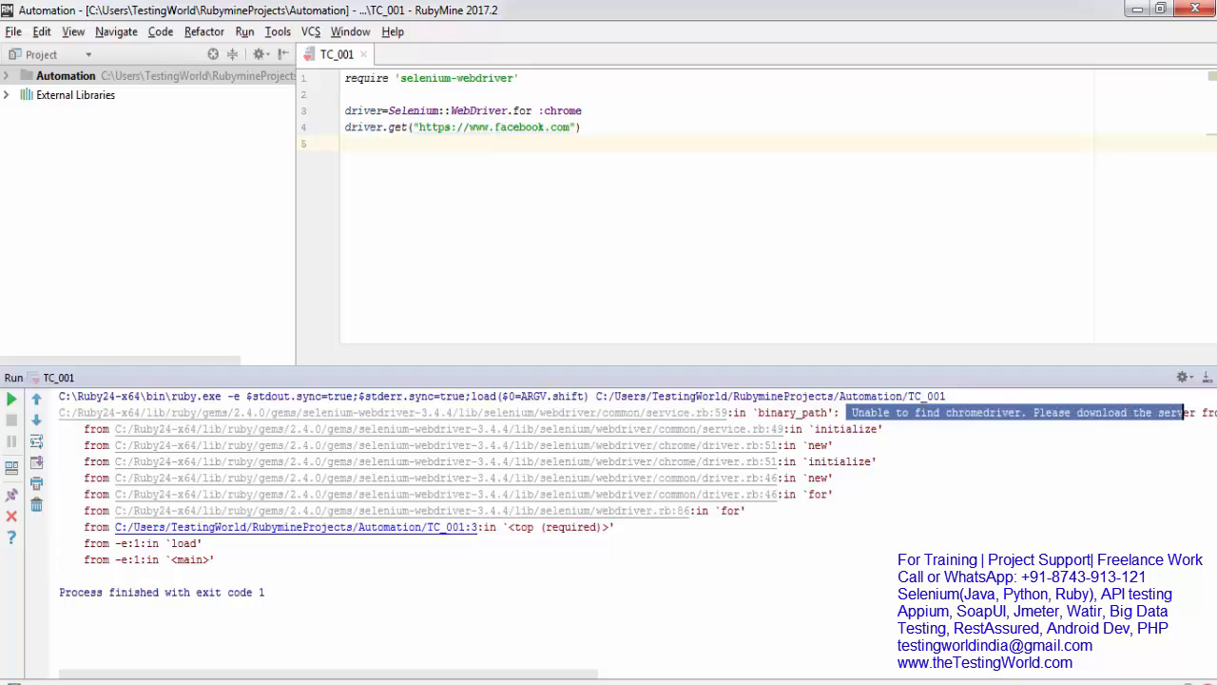
{"action": "scroll", "scroll_direction": "right", "scroll_amount": 3}
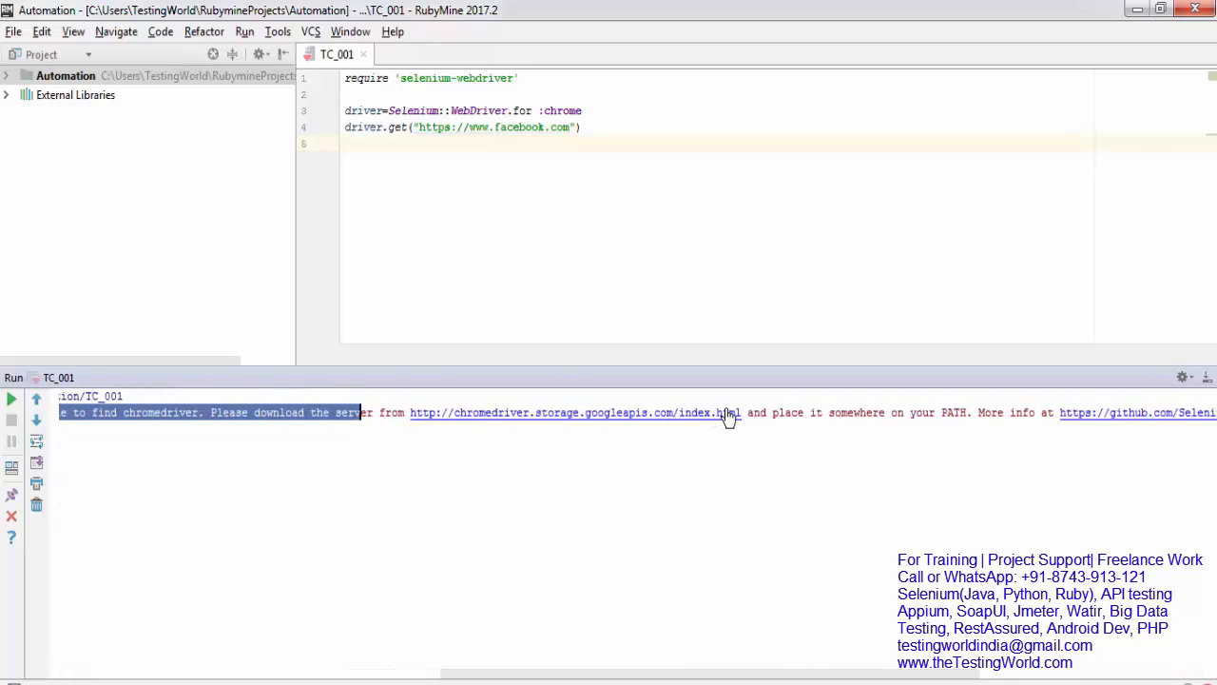
{"action": "mouse_move", "coordinate": [749, 411]}
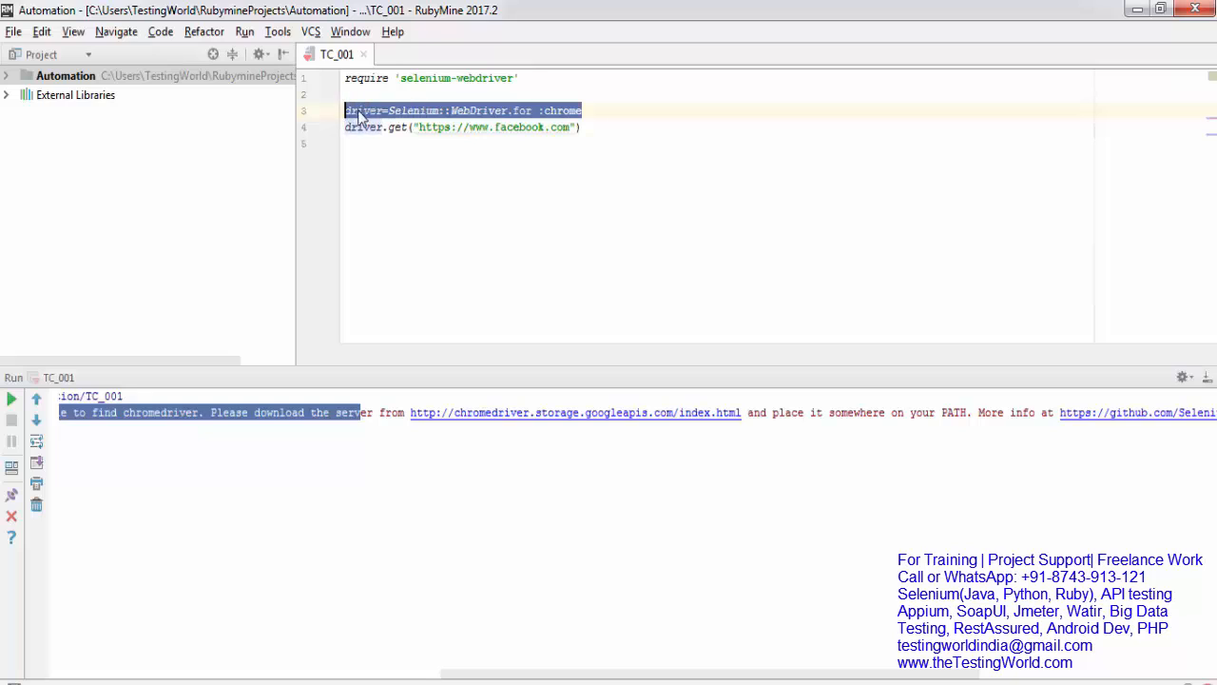
Write Selenium::WebDriver::Chrome.driver_path on line 2 and open the chromedriver download link.
{"action": "left_click", "coordinate": [374, 94]}
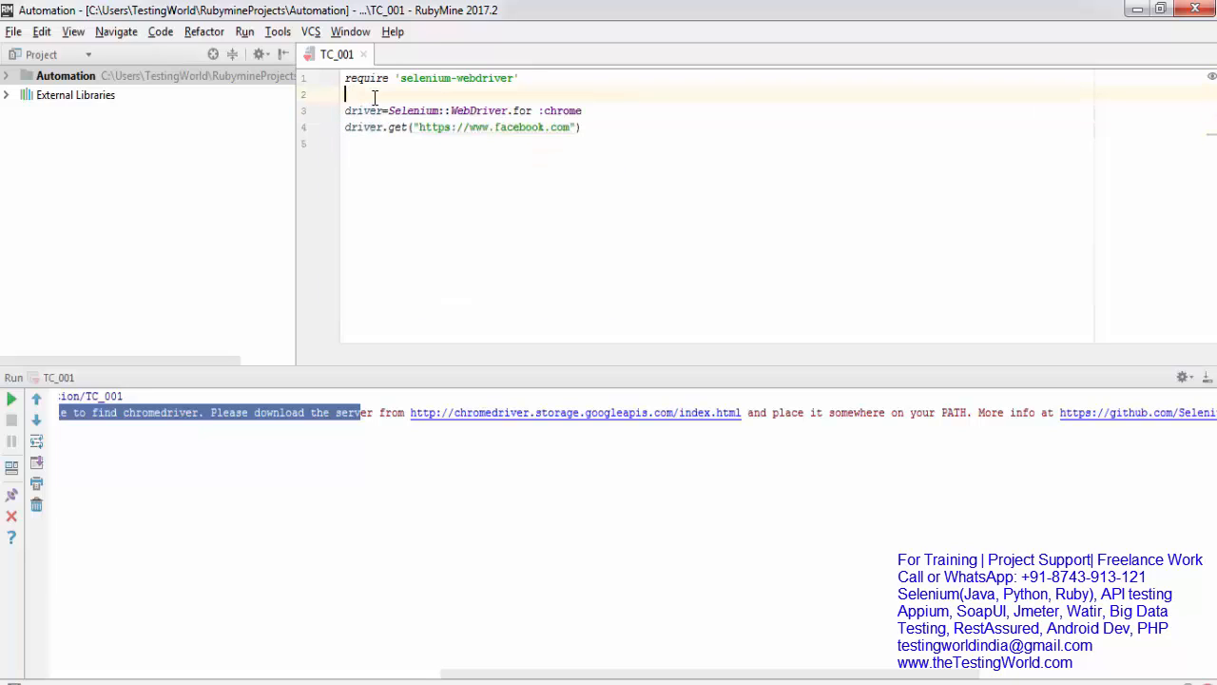
{"action": "type", "text": "Selenium::"}
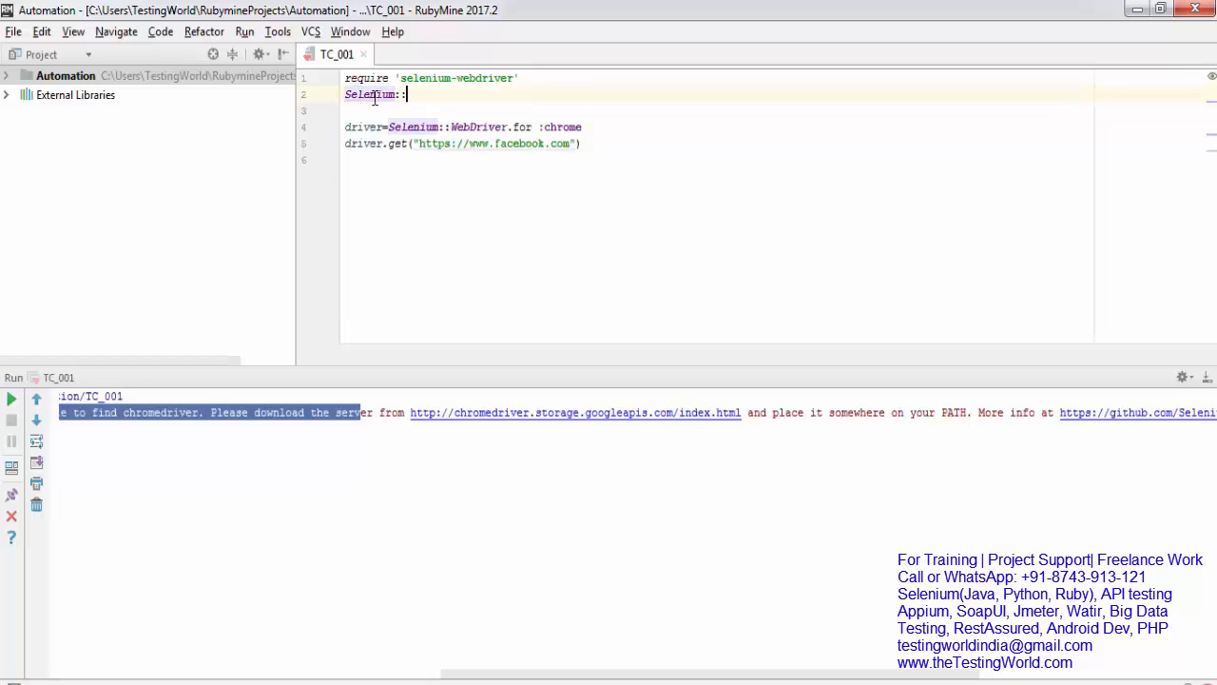
{"action": "type", "text": "Web"}
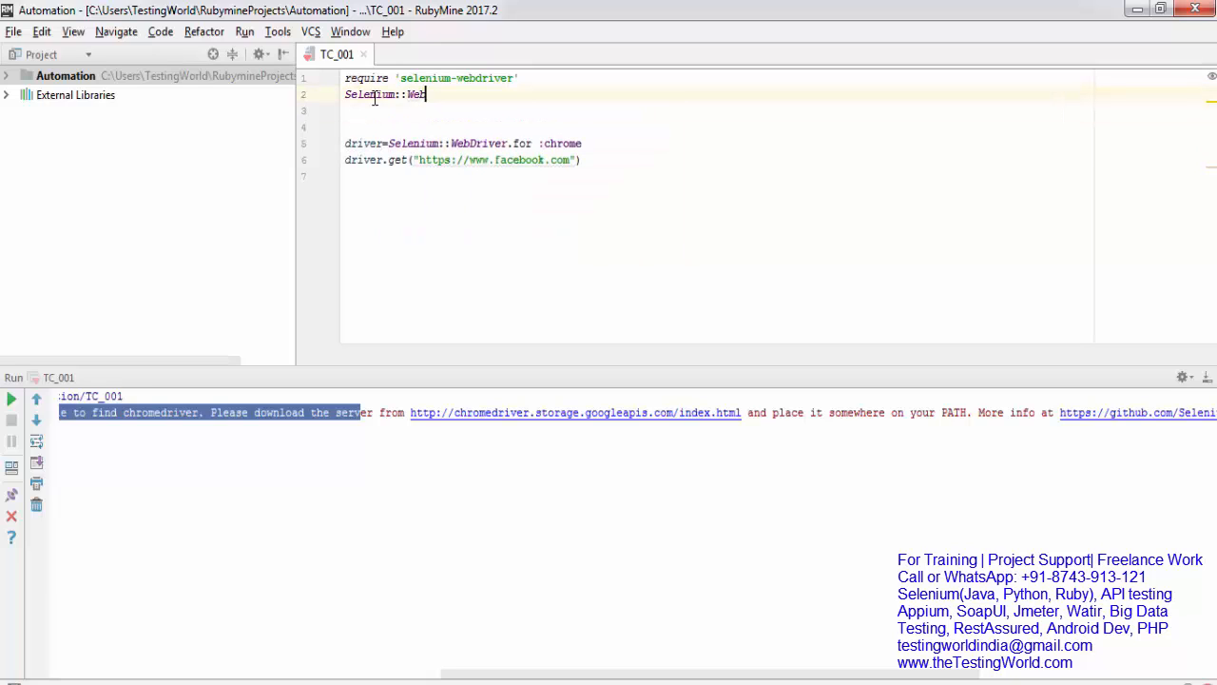
{"action": "type", "text": "Driver::"}
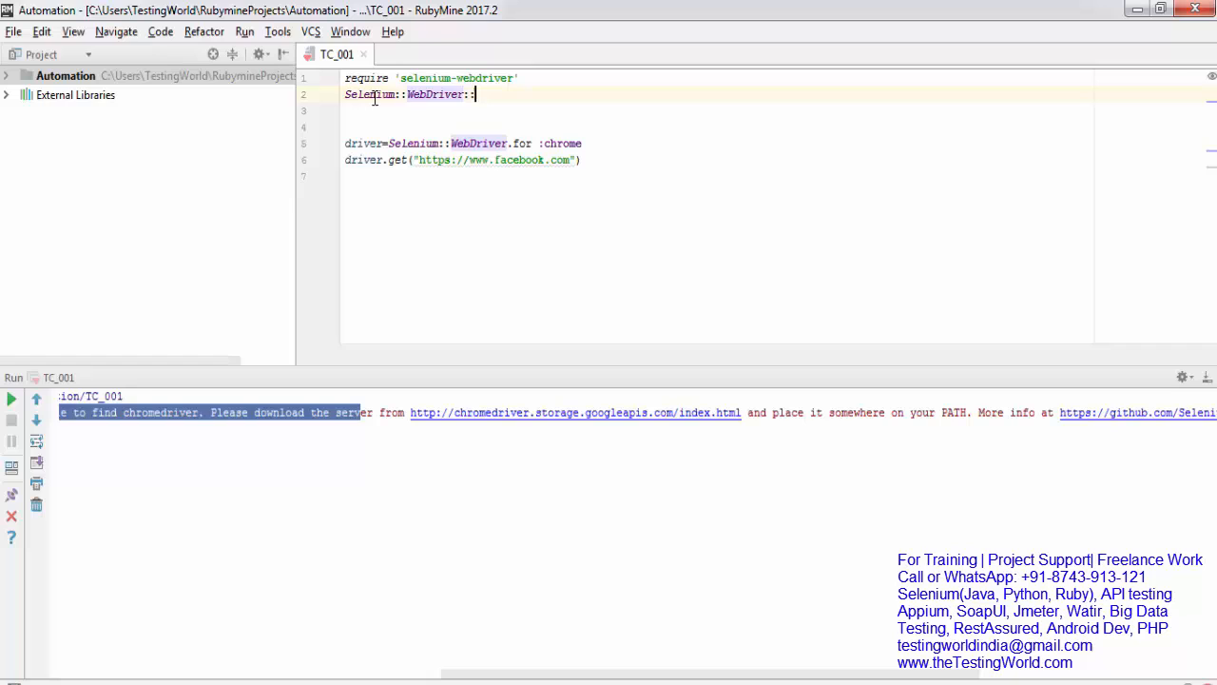
{"action": "type", "text": "Chrome"}
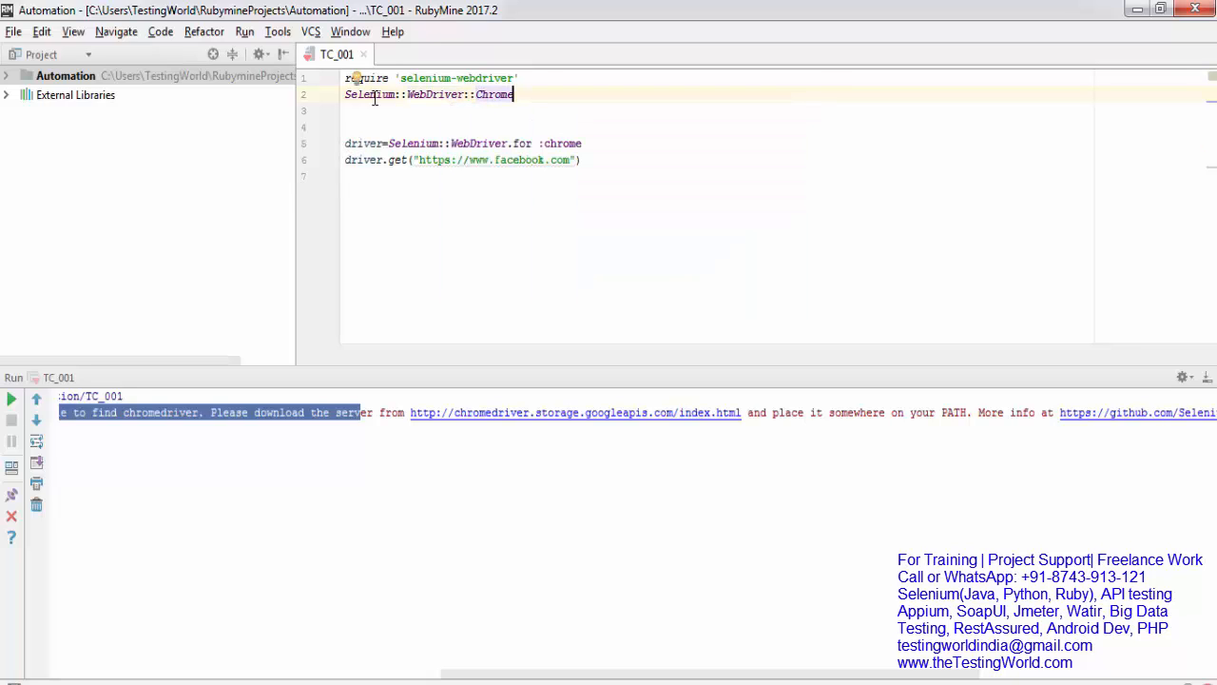
{"action": "type", "text": ":"}
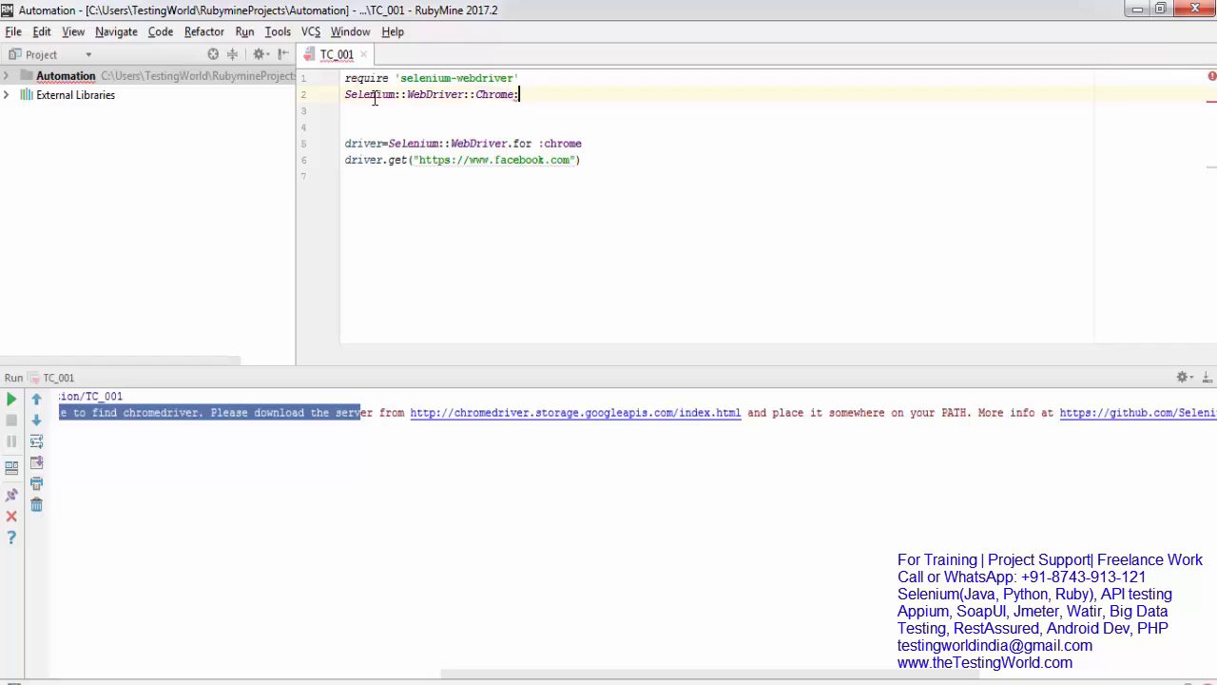
{"action": "type", "text": "."}
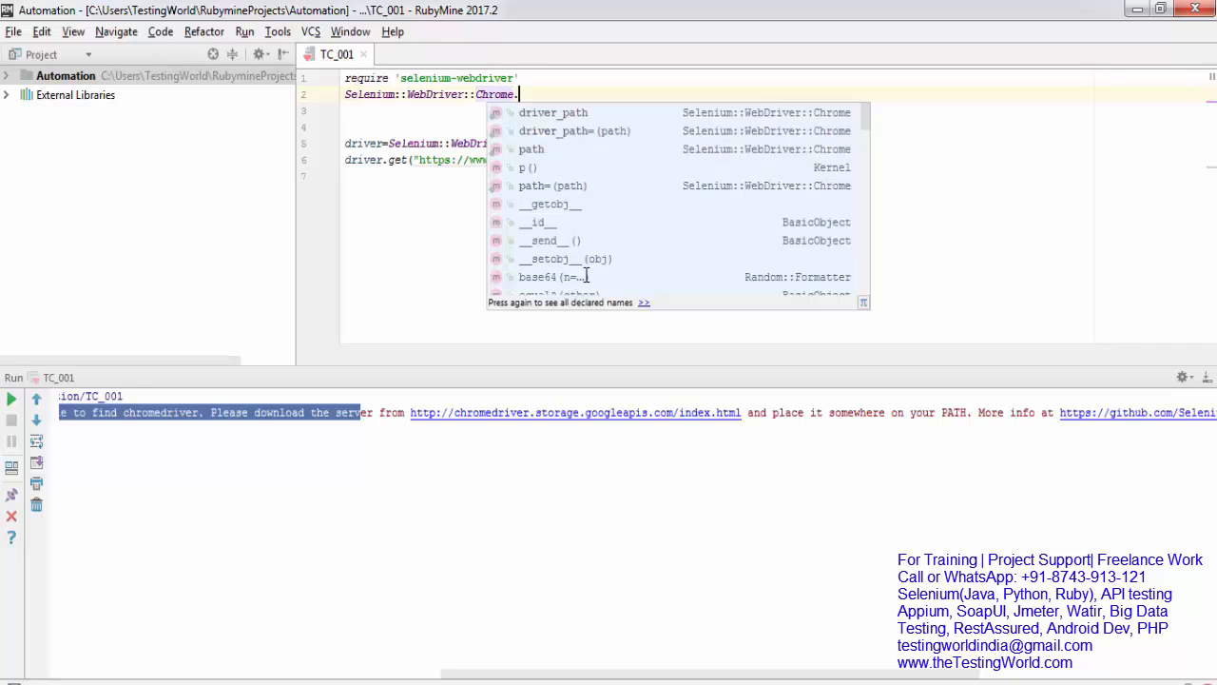
{"action": "left_click", "coordinate": [554, 113]}
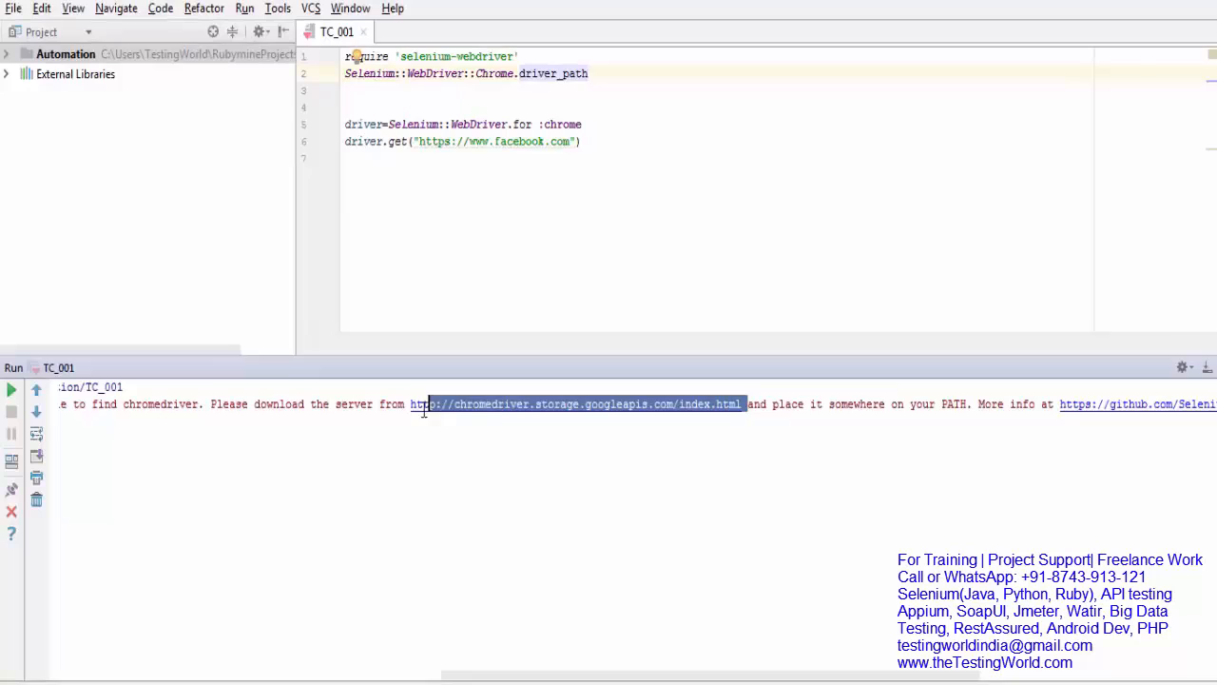
{"action": "left_click", "coordinate": [580, 403]}
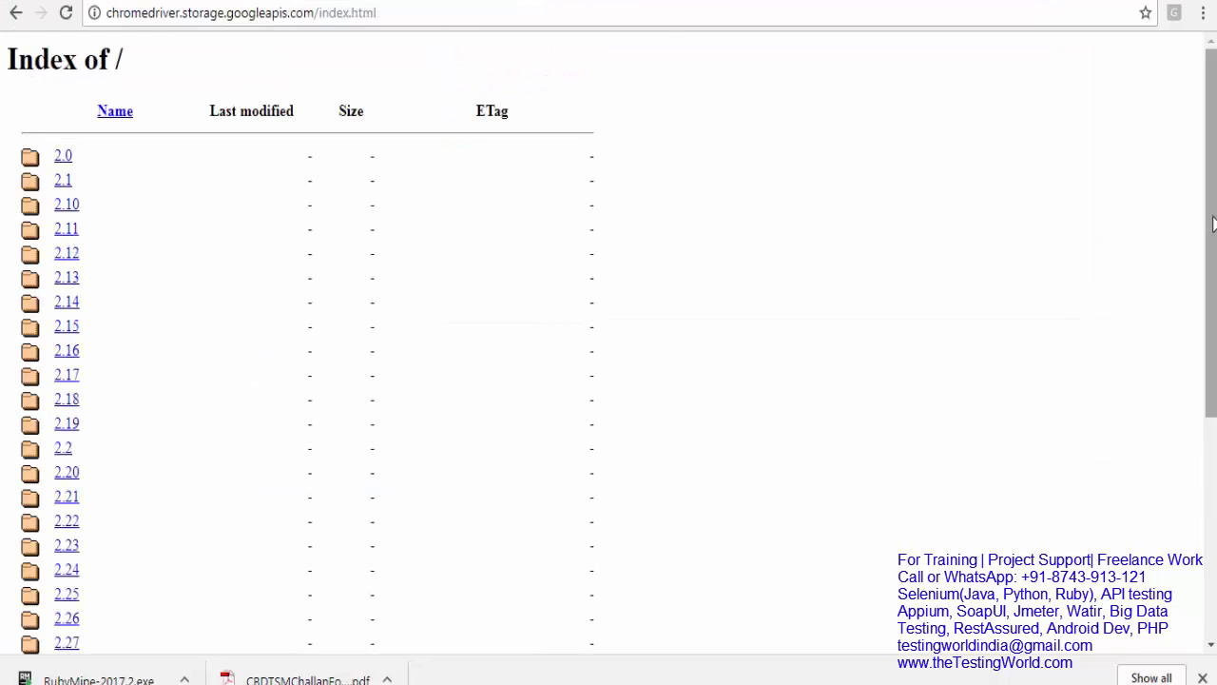
Scroll the chromedriver index to the end and open Chrome's main menu.
{"action": "scroll", "scroll_direction": "down", "scroll_amount": 3}
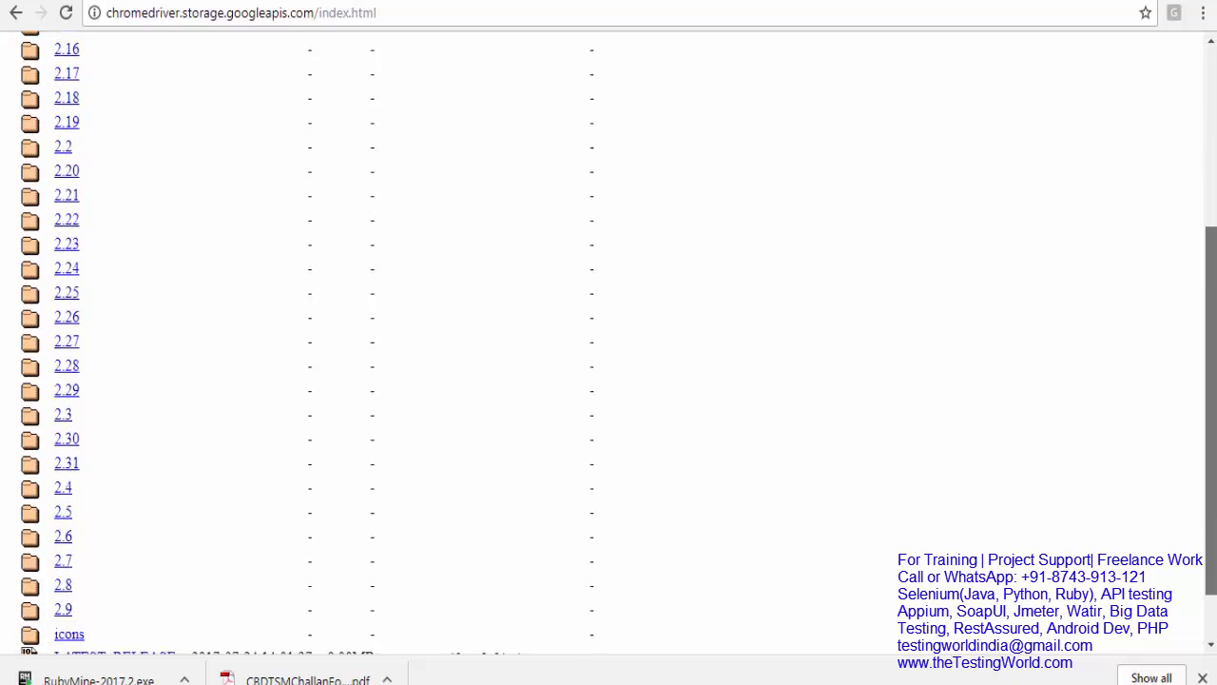
{"action": "scroll", "scroll_direction": "down", "scroll_amount": 3}
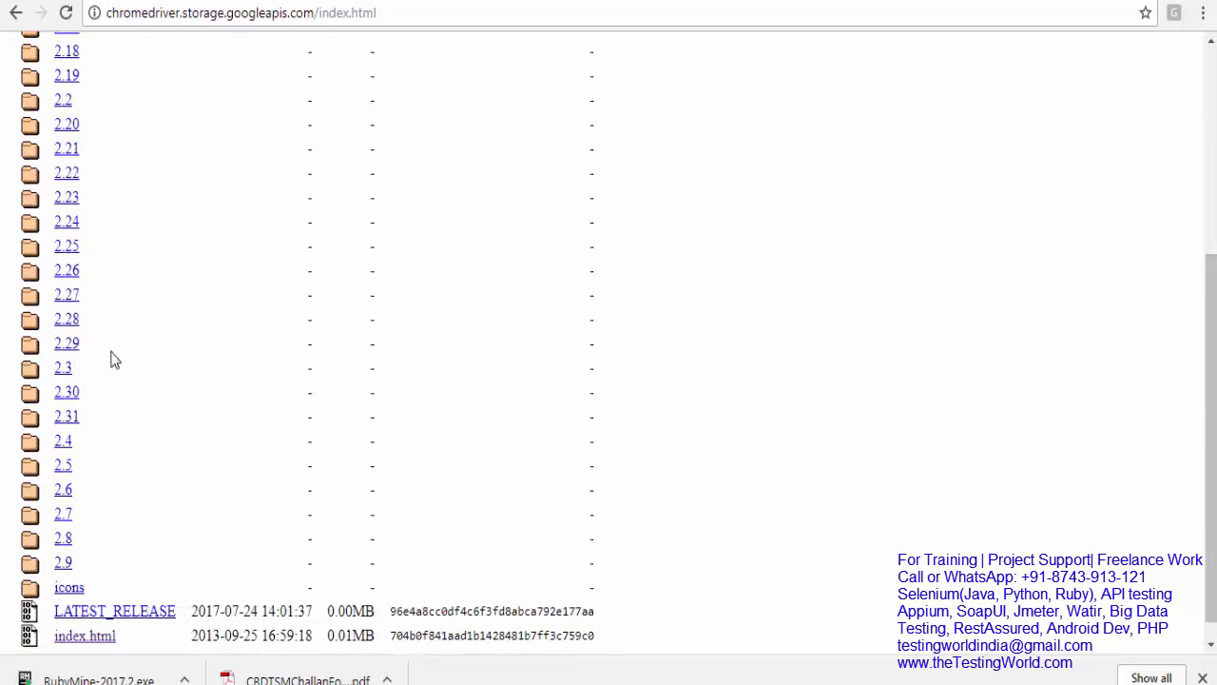
{"action": "mouse_move", "coordinate": [65, 416]}
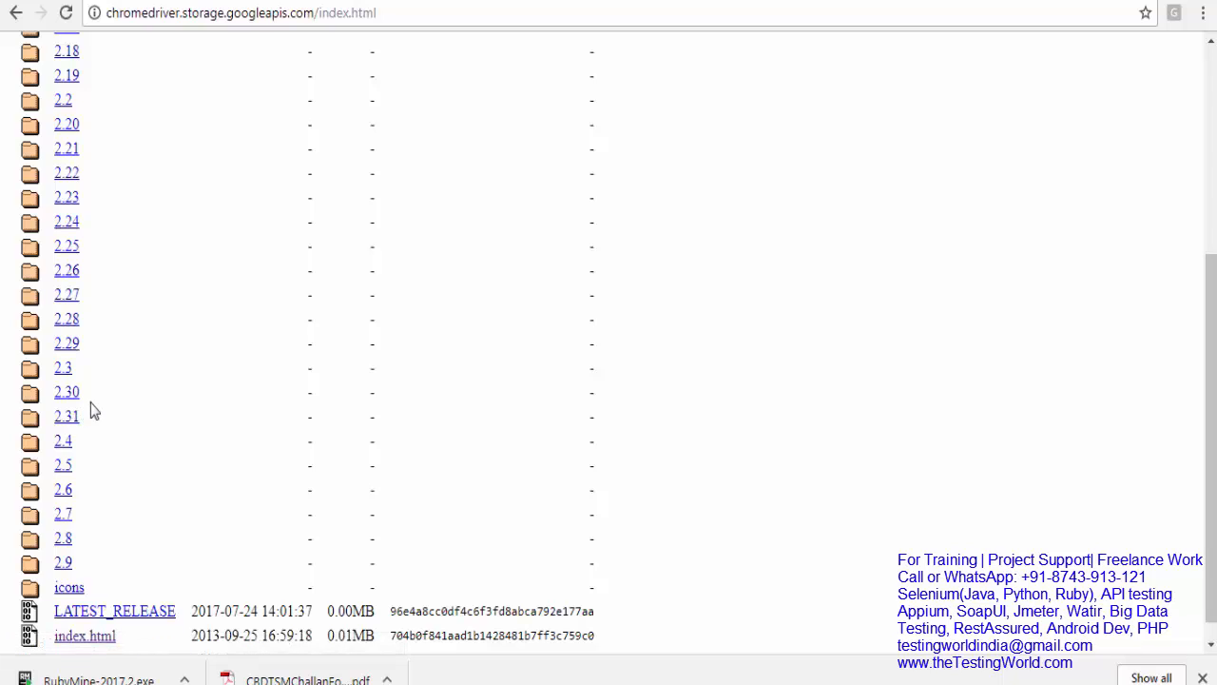
{"action": "mouse_move", "coordinate": [1206, 49]}
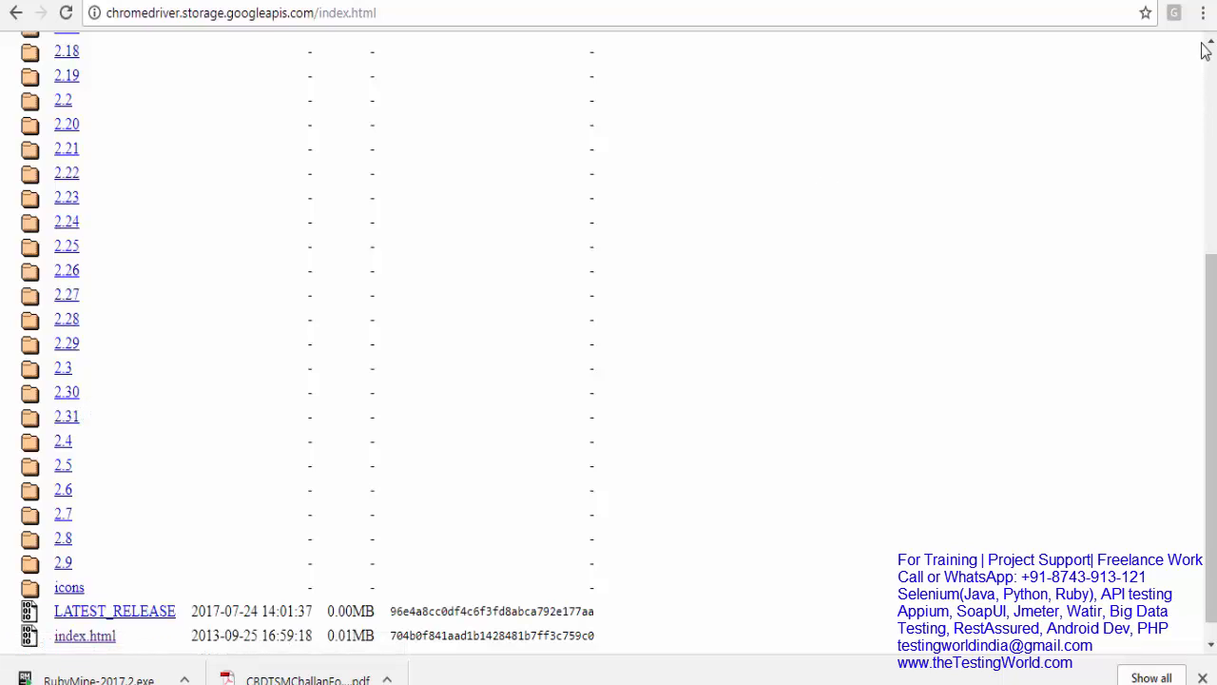
{"action": "left_click", "coordinate": [1203, 13]}
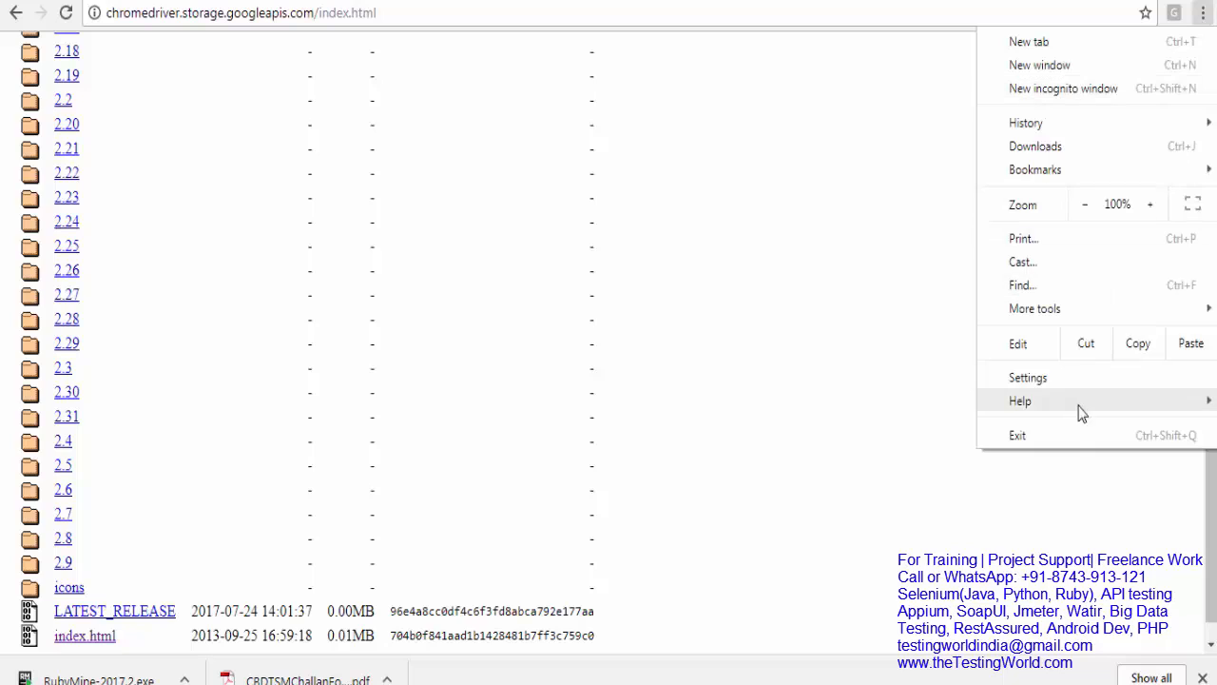
{"action": "mouse_move", "coordinate": [1019, 400]}
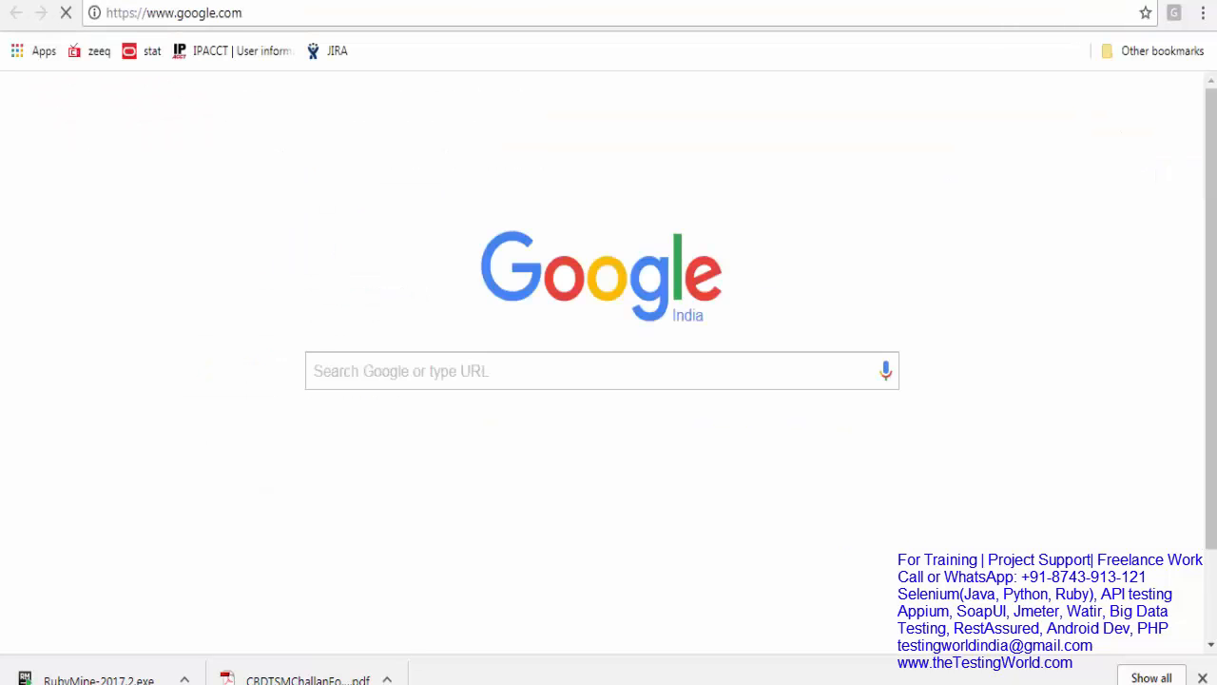
Search 'chromedriver for chrome 59' and open the ChromeDriver downloads page showing 2.31.
{"action": "type", "text": "C"}
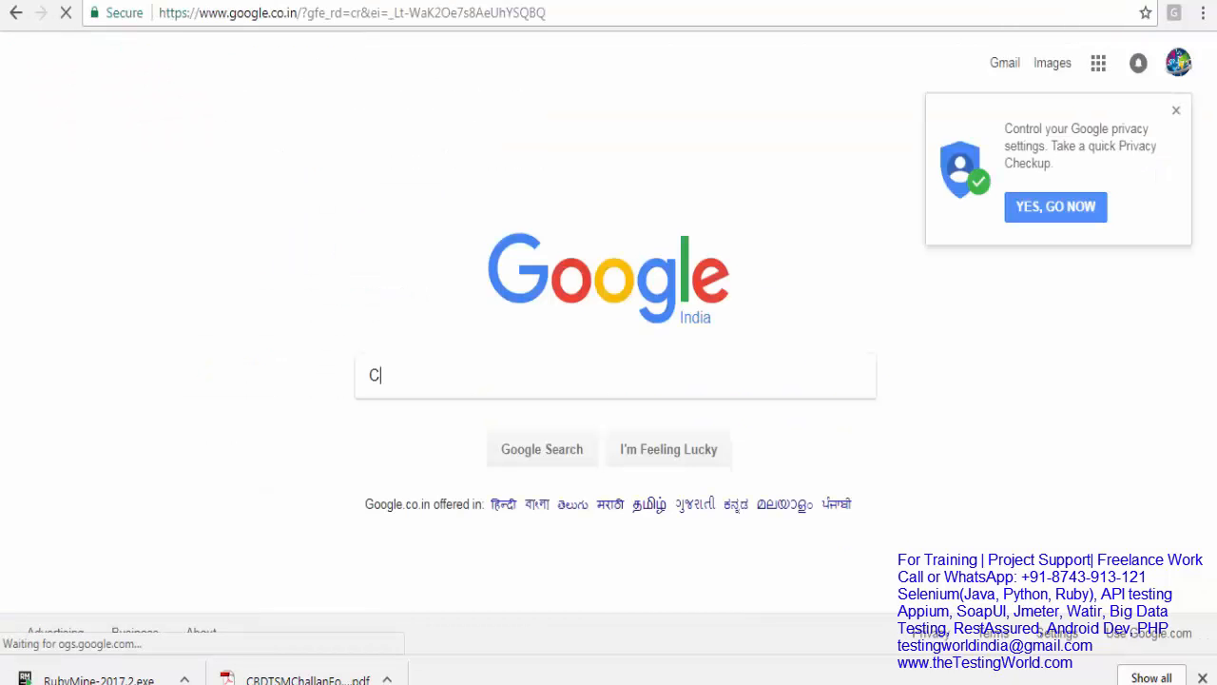
{"action": "type", "text": "hromeDr"}
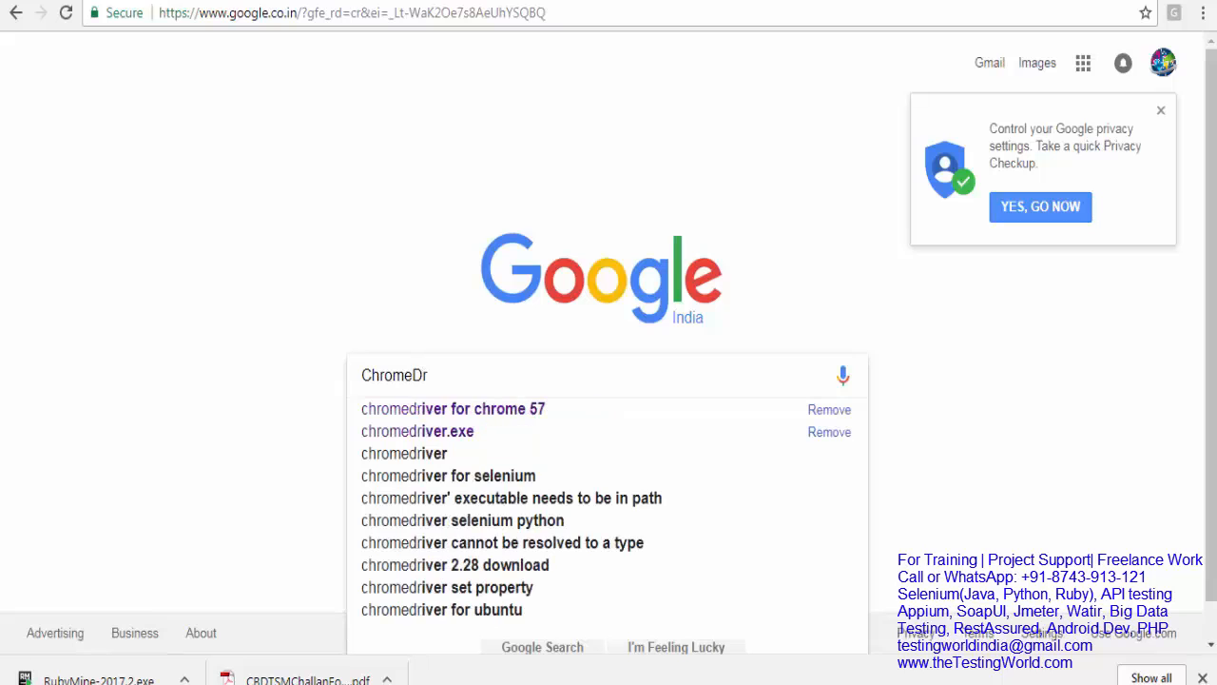
{"action": "type", "text": "chromedriver for chrome 5"}
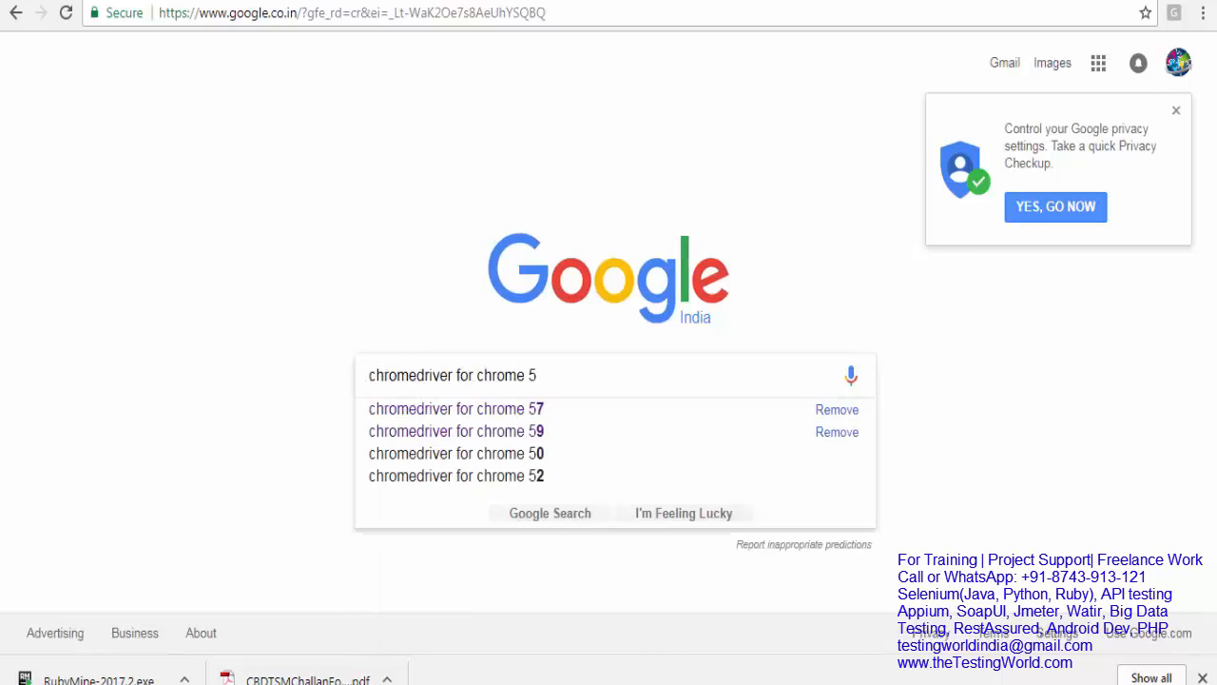
{"action": "left_click", "coordinate": [447, 431]}
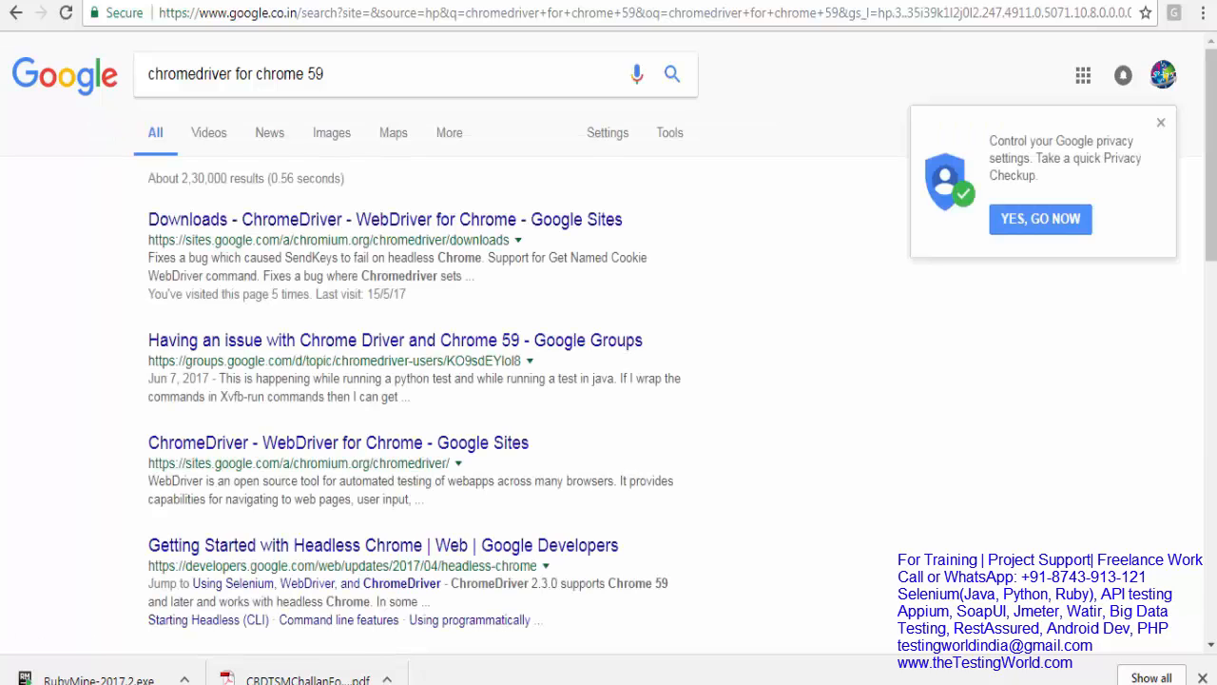
{"action": "mouse_move", "coordinate": [554, 223]}
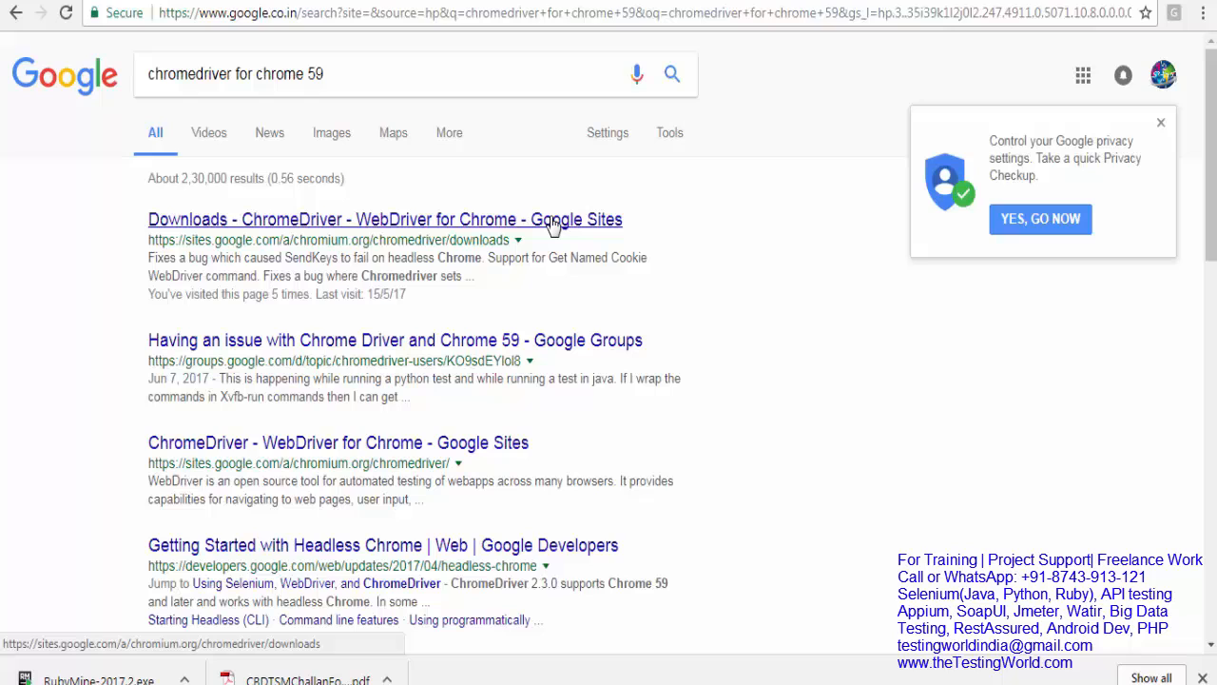
{"action": "left_click", "coordinate": [385, 219]}
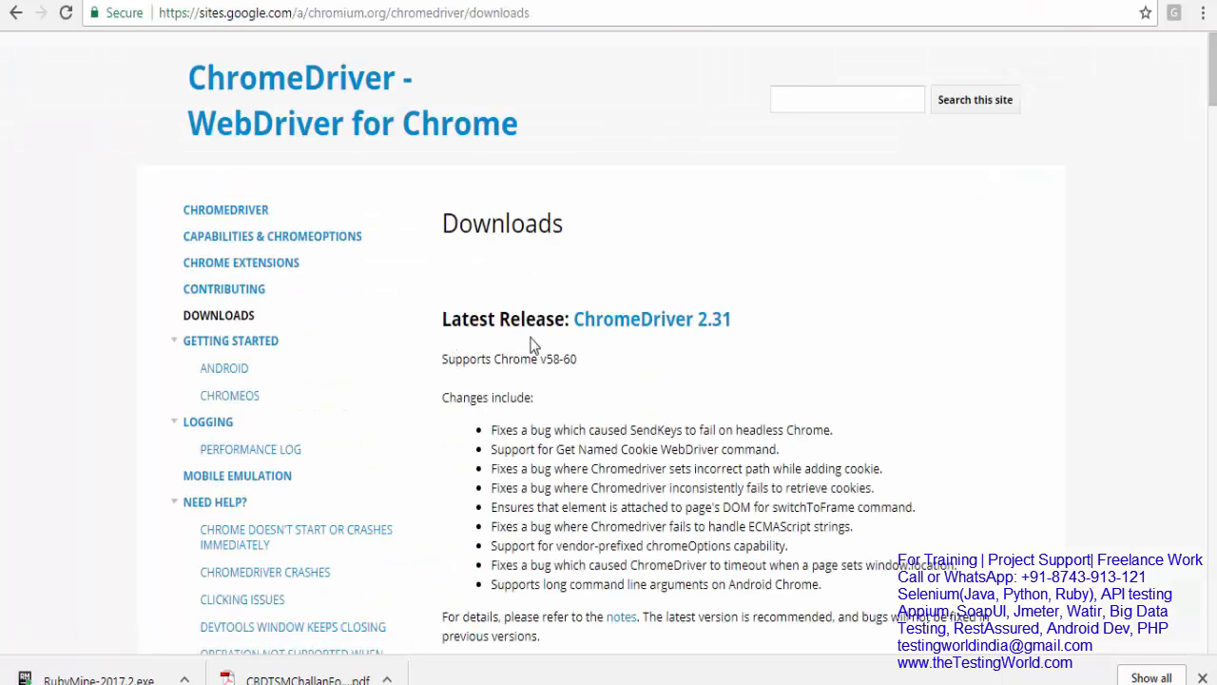
{"action": "left_click_drag", "start_coordinate": [573, 318], "coordinate": [730, 319]}
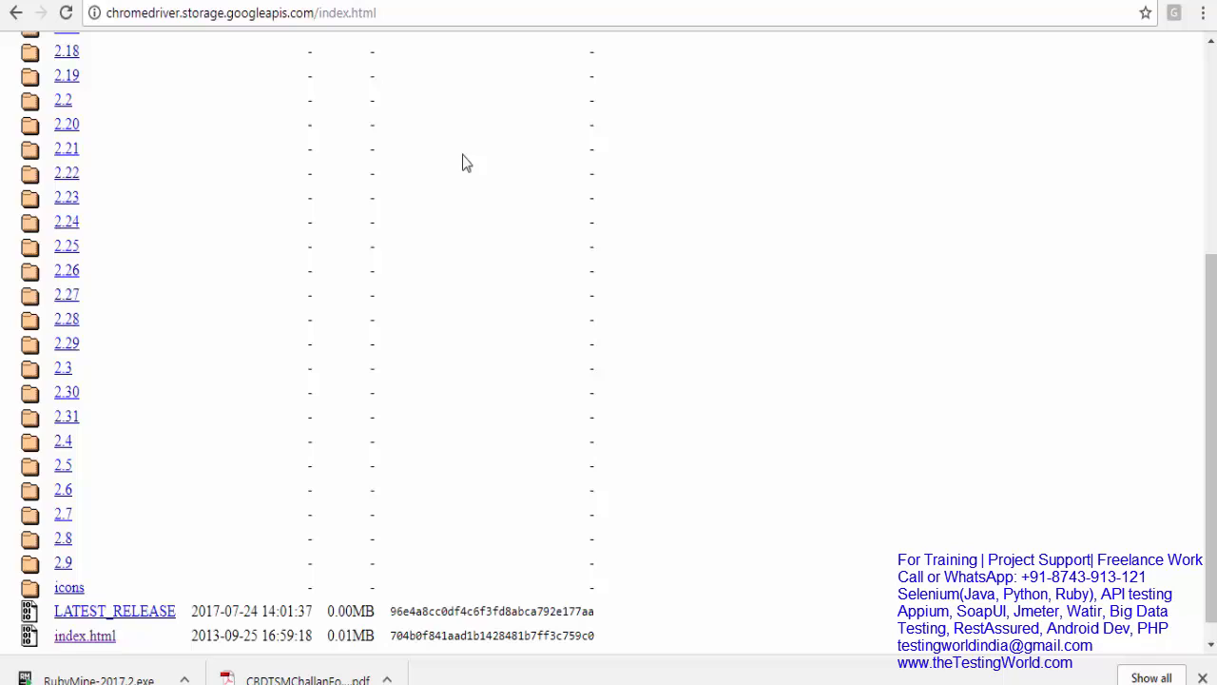
Download the ChromeDriver 2.31 Windows 32-bit zip and copy the chromedriver folder location.
{"action": "left_click", "coordinate": [66, 417]}
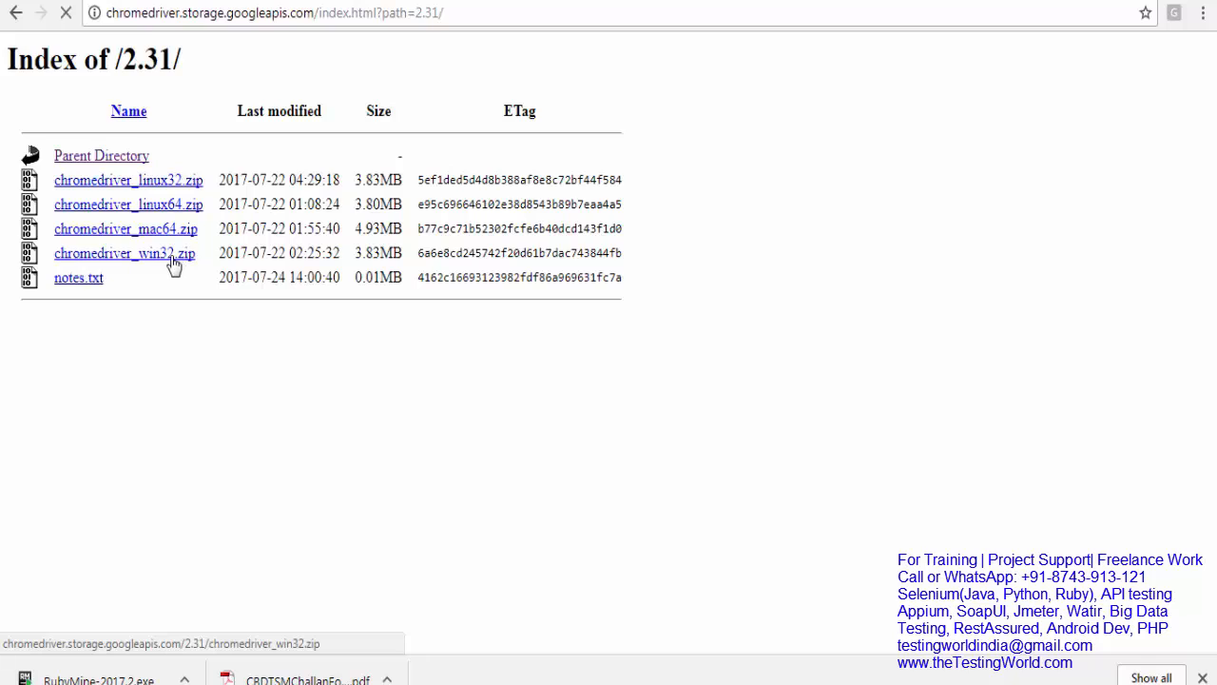
{"action": "left_click", "coordinate": [124, 253]}
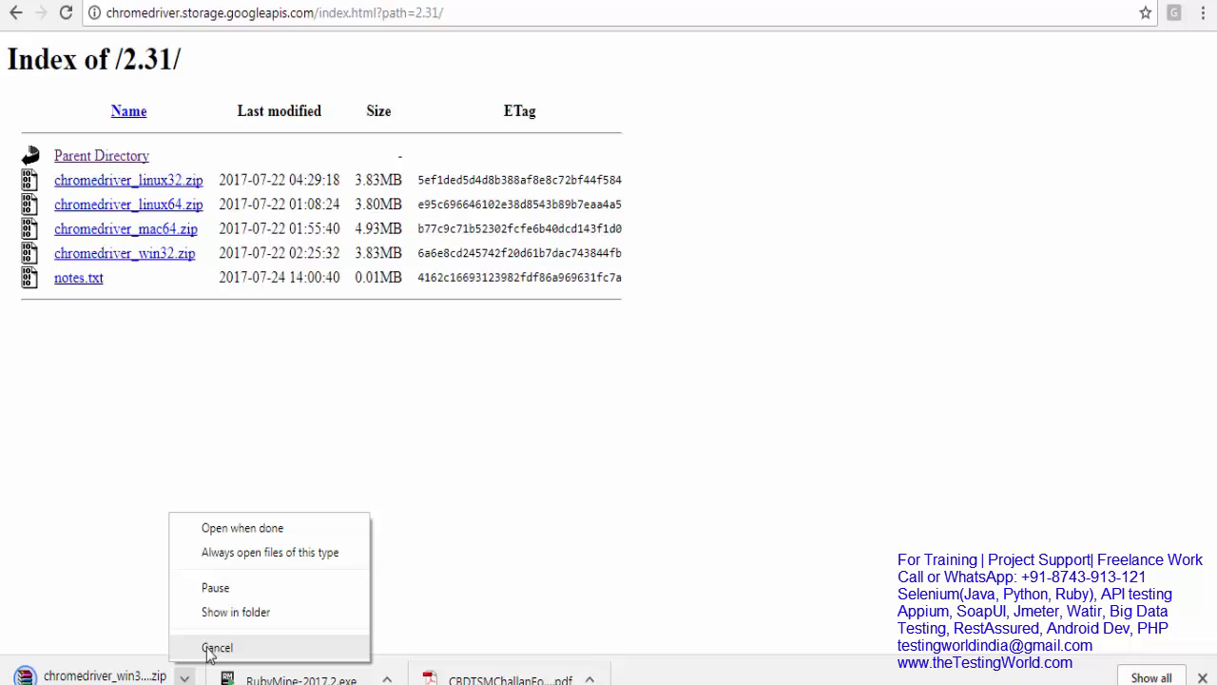
{"action": "left_click", "coordinate": [217, 647]}
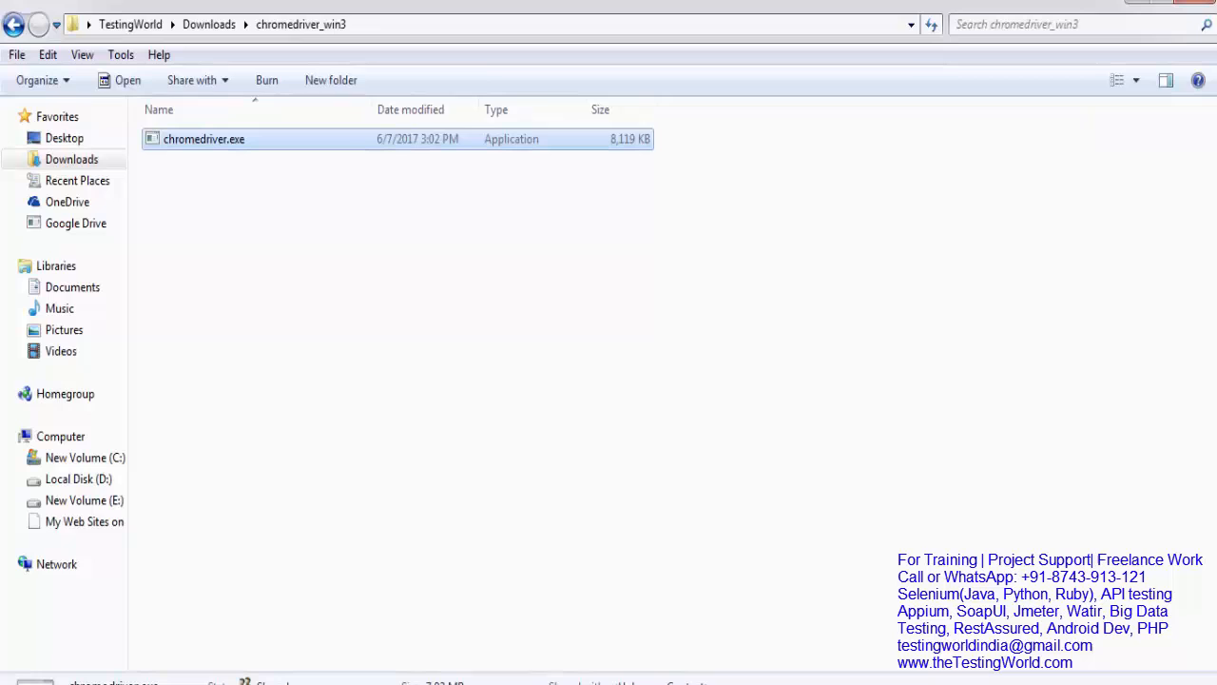
{"action": "right_click", "coordinate": [301, 23]}
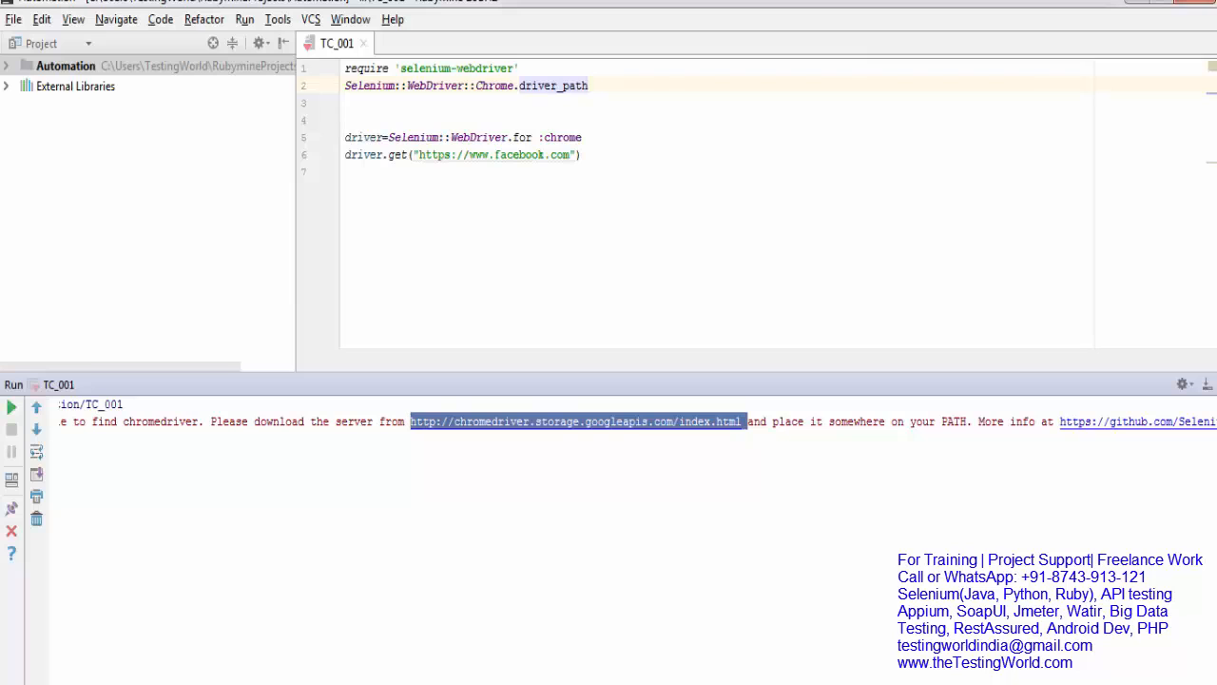
Set driver_path to "C:\Users\TestingWorld\Downloads\chromedriver_win3\chromedriver.exe".
{"action": "type", "text": "=\"C:\\Users\\TestingWorld\\Downloads\\chromedriver_win3\""}
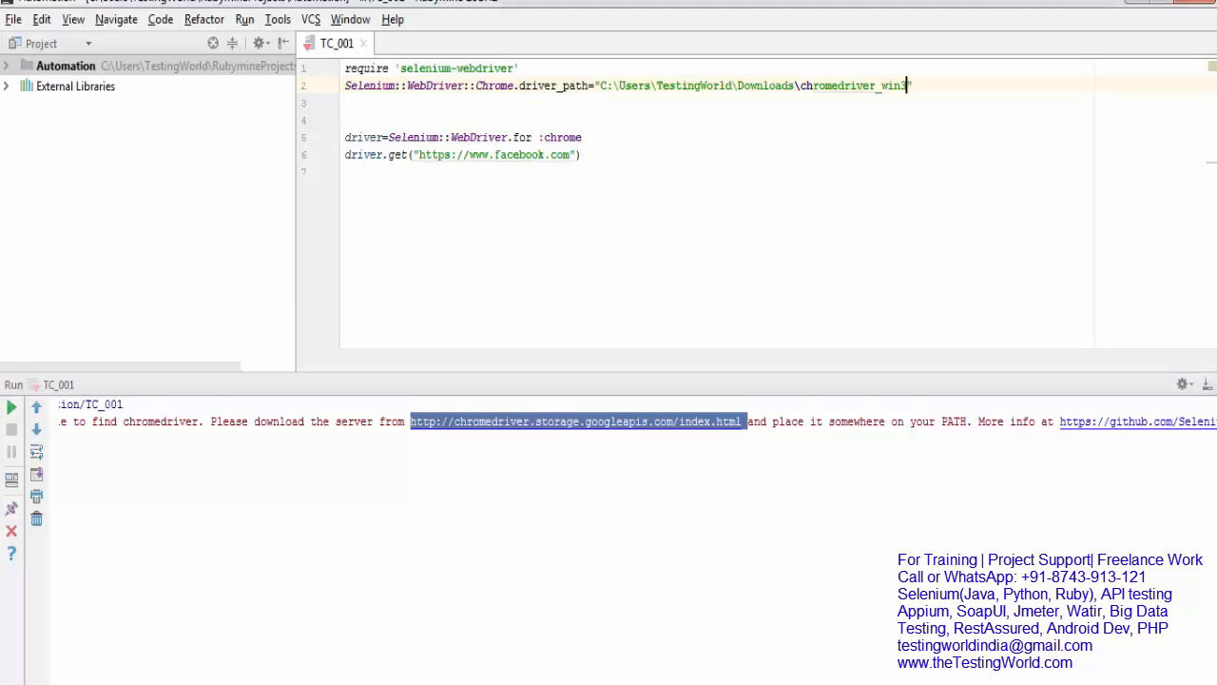
{"action": "type", "text": "\\chromedriver.exe"}
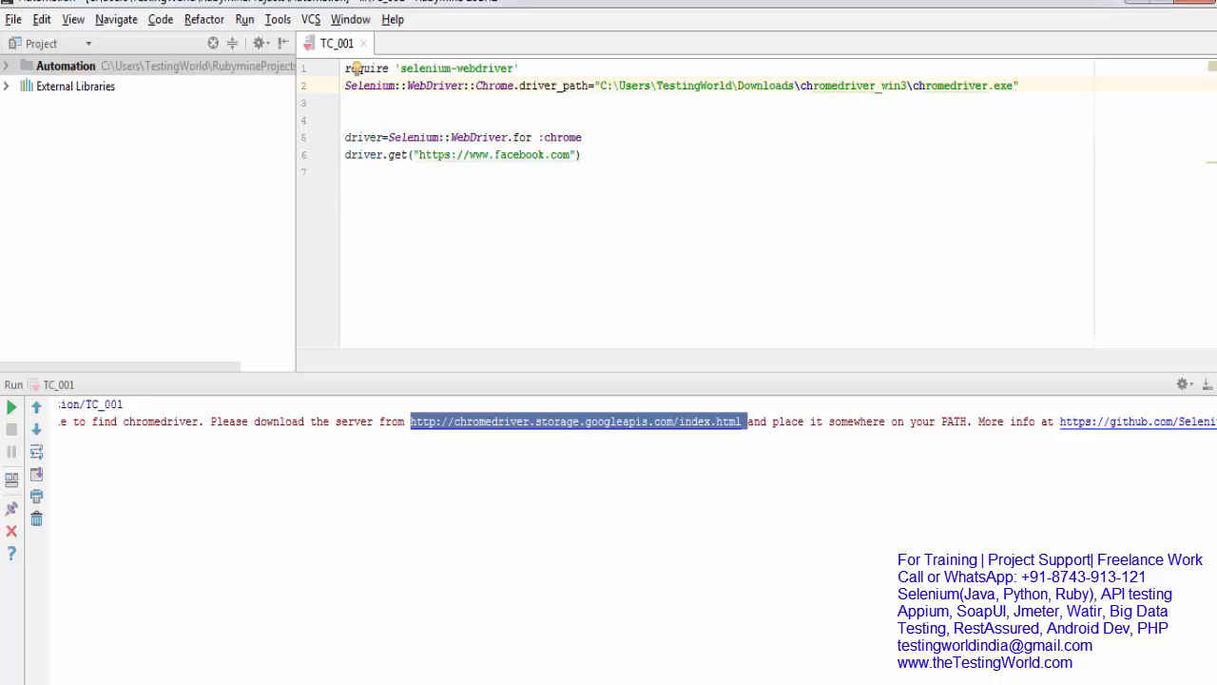
{"action": "mouse_move", "coordinate": [932, 86]}
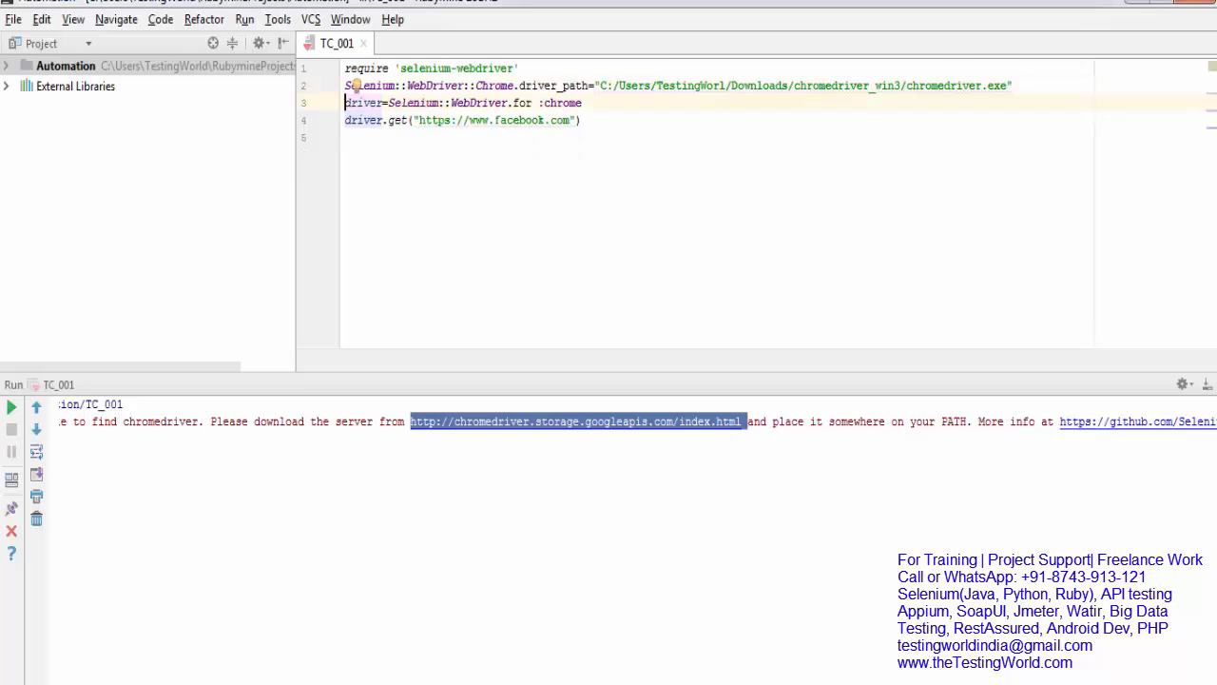
Rerun TC_001 from the Run menu with the corrected chromedriver path.
{"action": "left_click", "coordinate": [244, 19]}
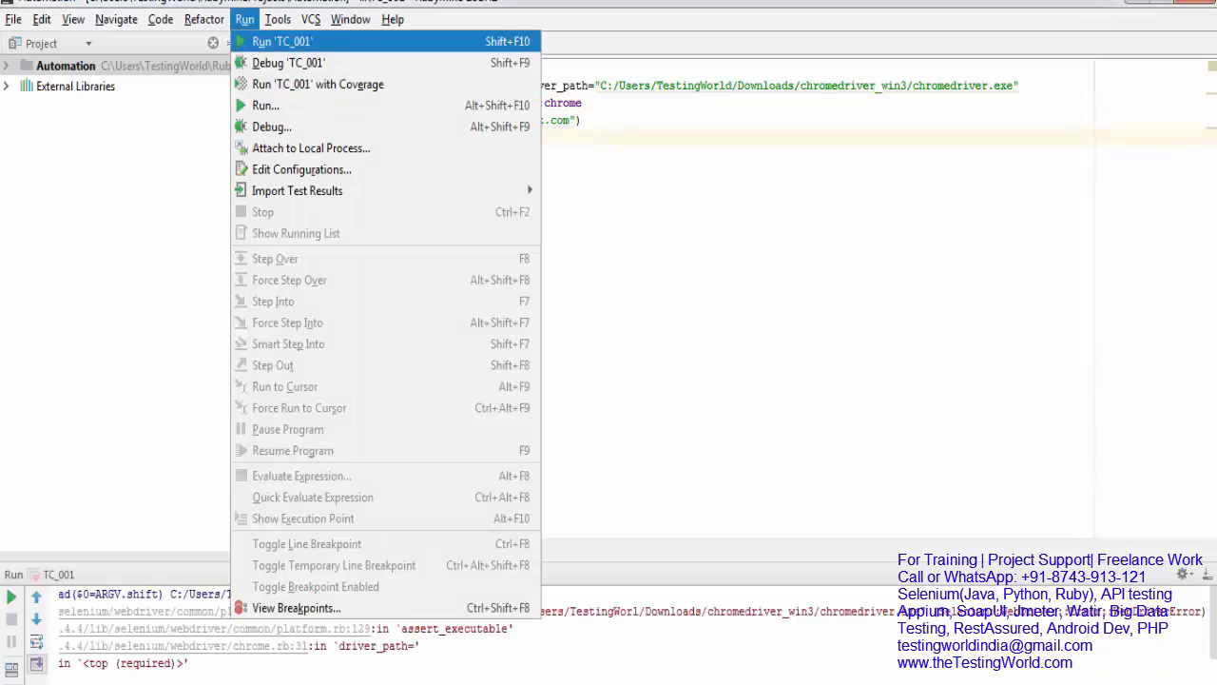
{"action": "left_click", "coordinate": [281, 41]}
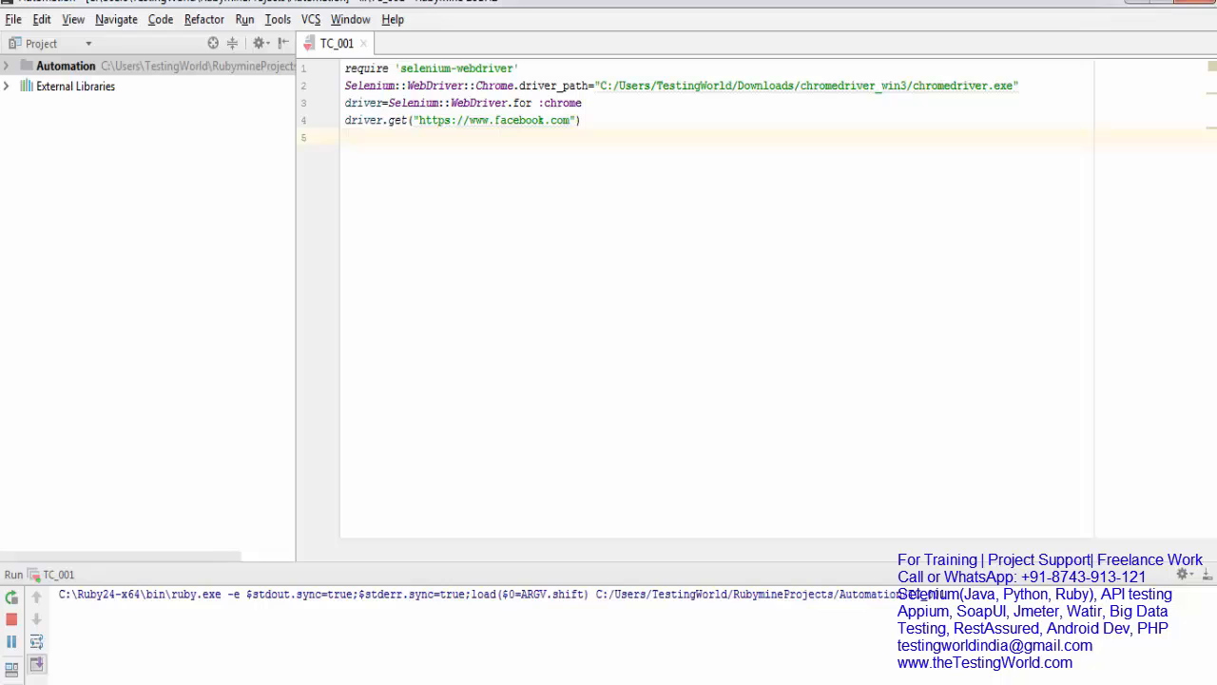
{"action": "left_click", "coordinate": [245, 19]}
{"action": "type", "text": "caps = Selenium::WebDriver::Remote::Capabilities.chrome(:chrome_options => {detach: true})"}
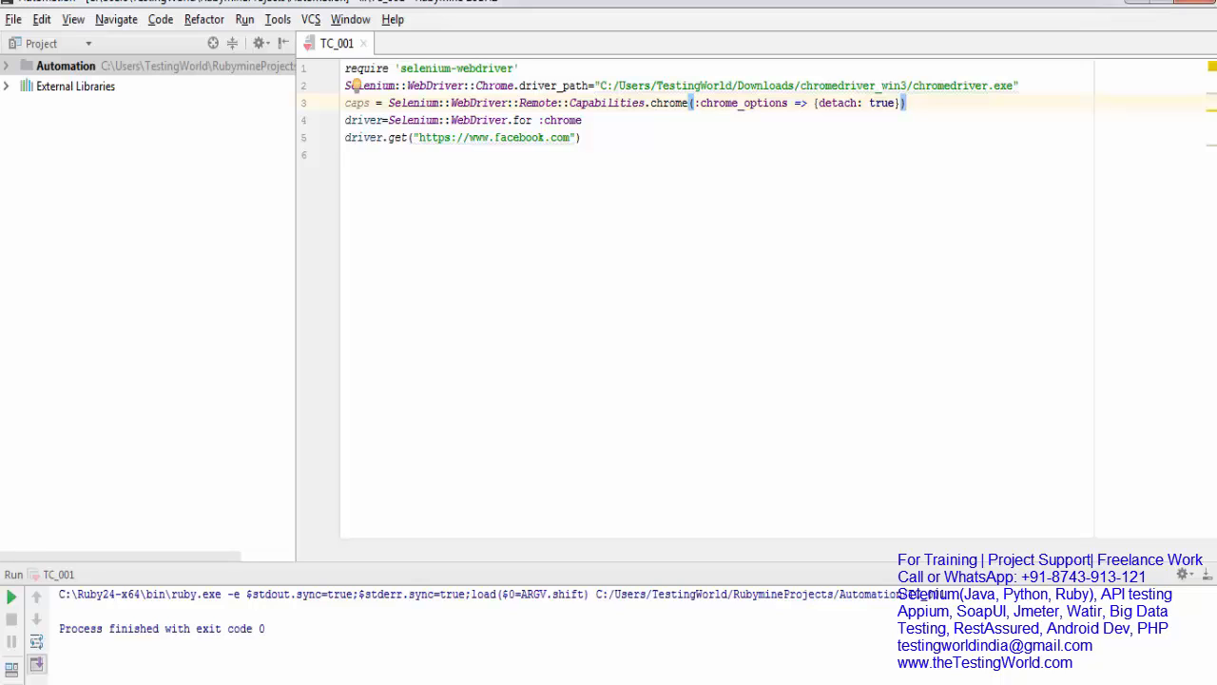
Pass desired_capabilities: caps with detach: true into the Chrome WebDriver.for call.
{"action": "left_click", "coordinate": [904, 103]}
{"action": "type", "text": ", desired_capabilities: caps"}
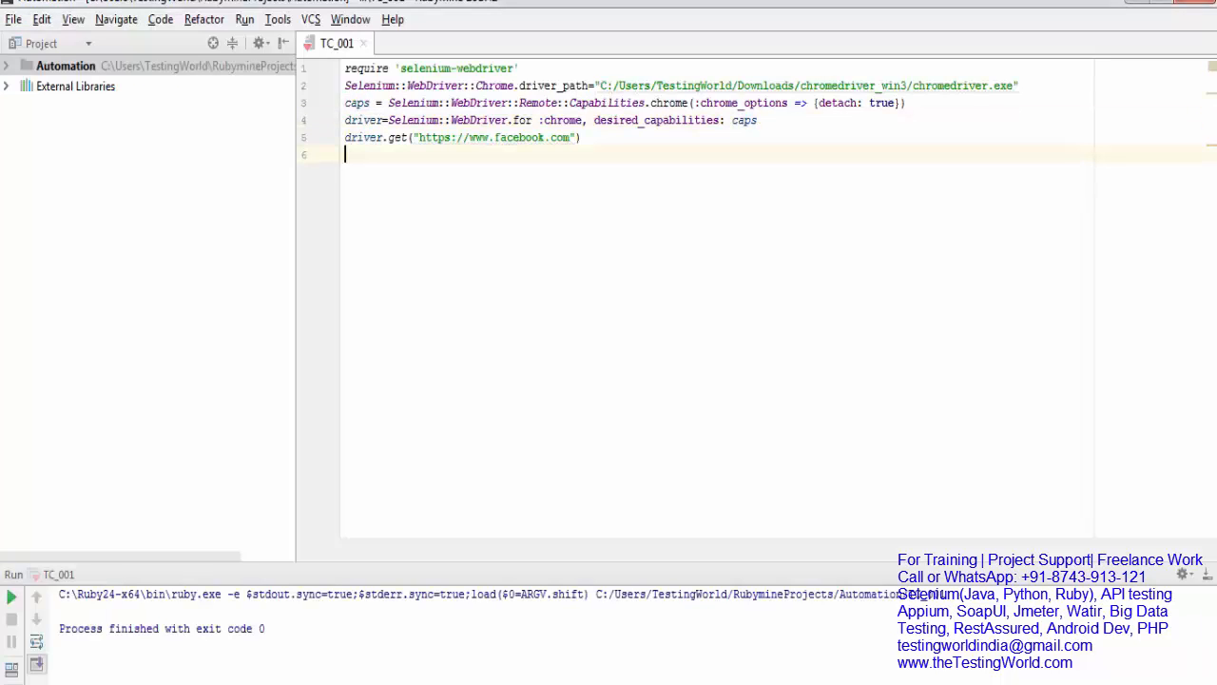
{"action": "left_click", "coordinate": [244, 19]}
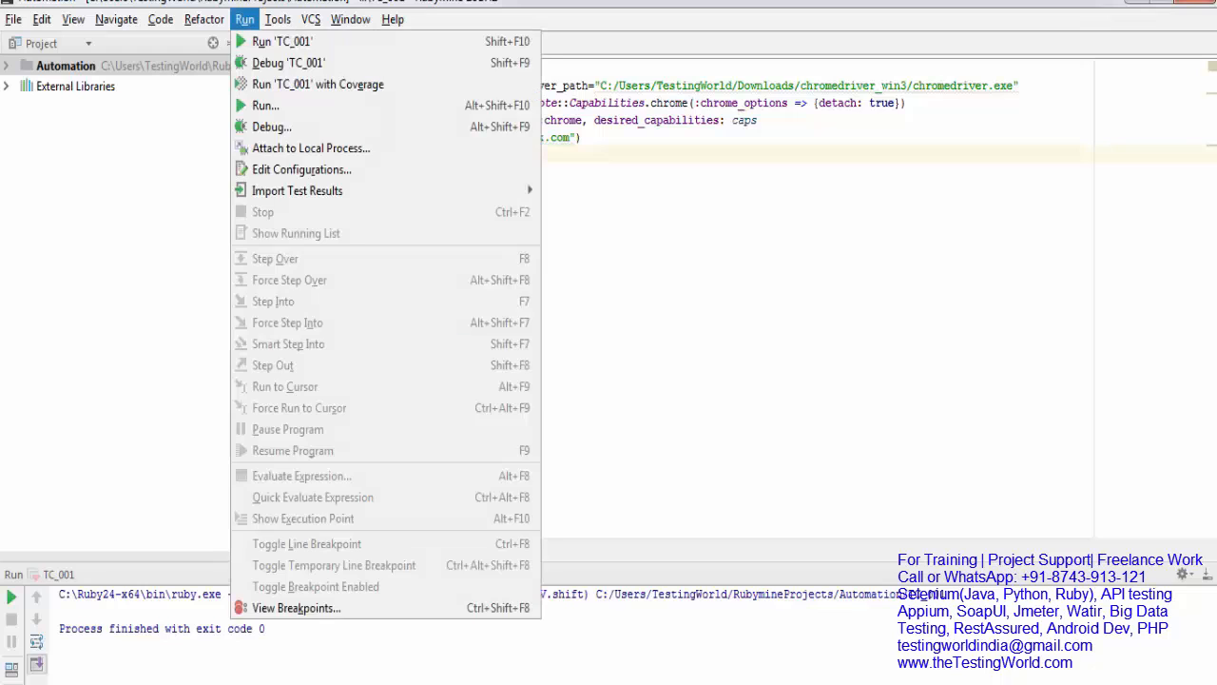